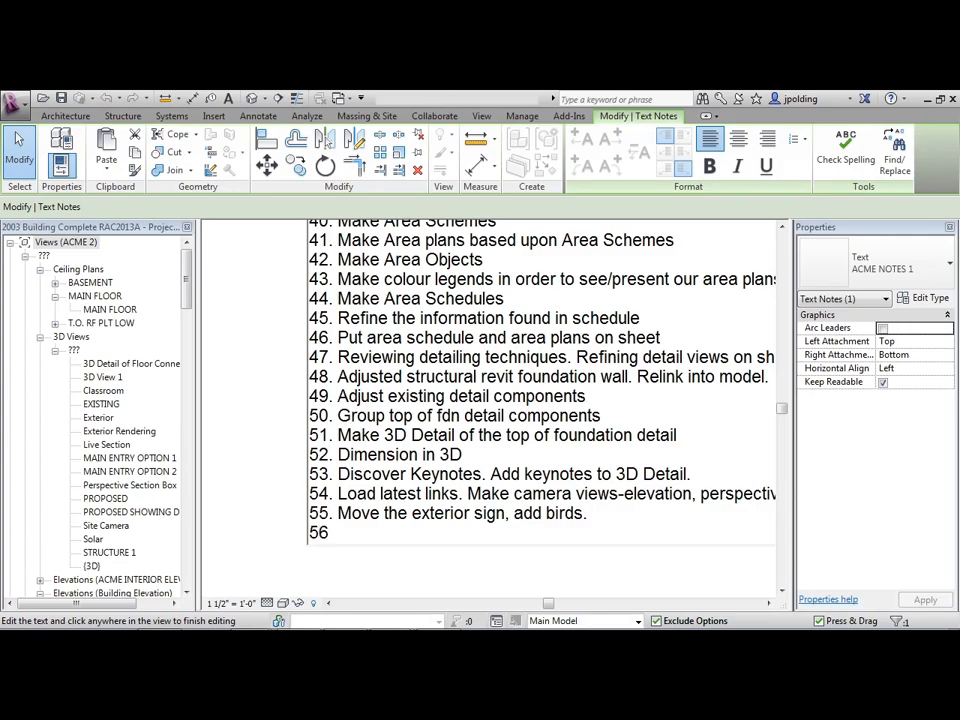
Step: Append item 56, 'Adjust the sun position. Add interior lights.', to the task note
type("A")
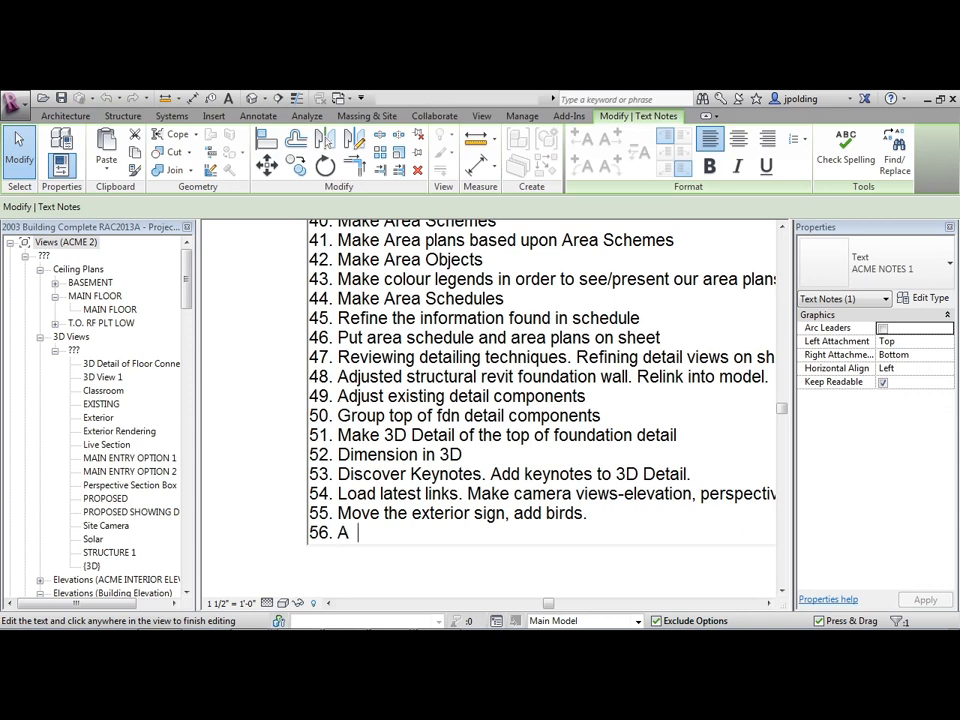
type("djust the sun position. A")
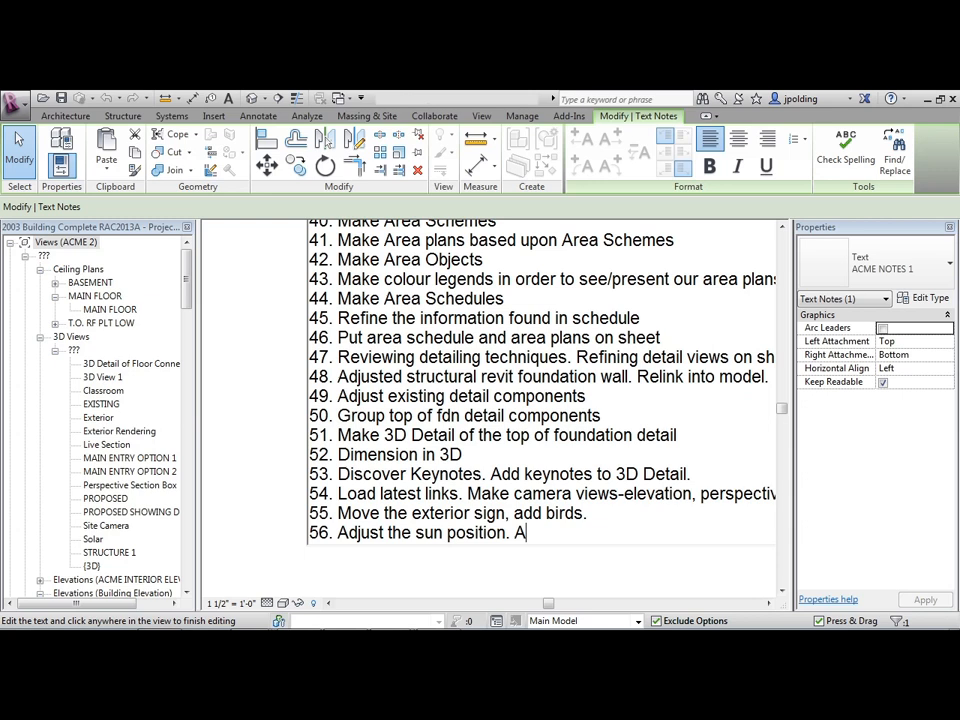
type("dd interior lights.")
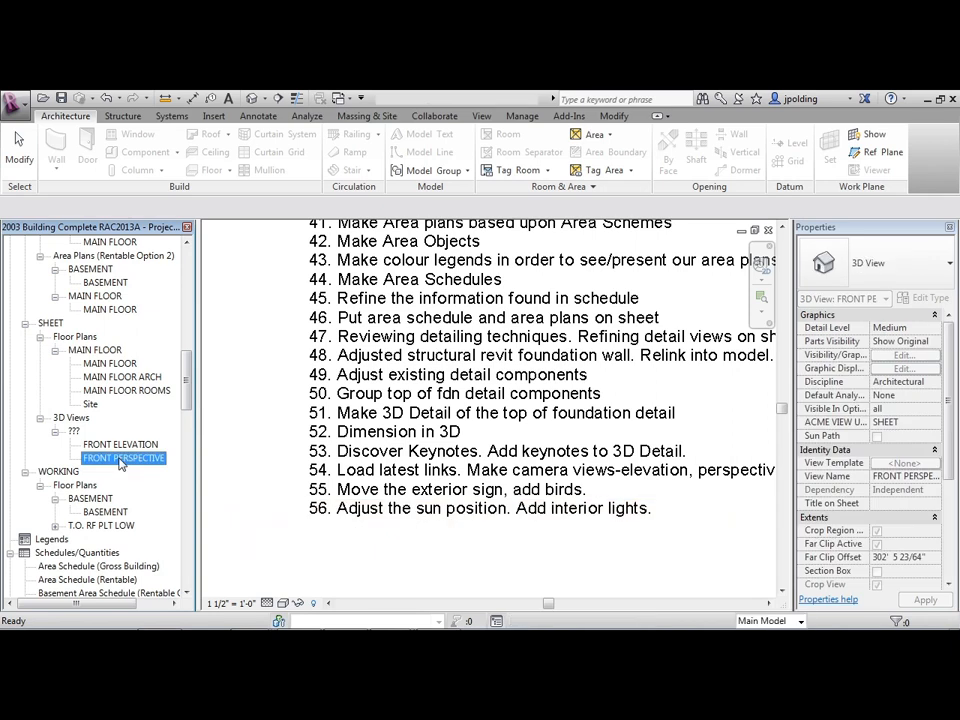
Step: Open the FRONT PERSPECTIVE 3D view from the Project Browser
double_click(124, 457)
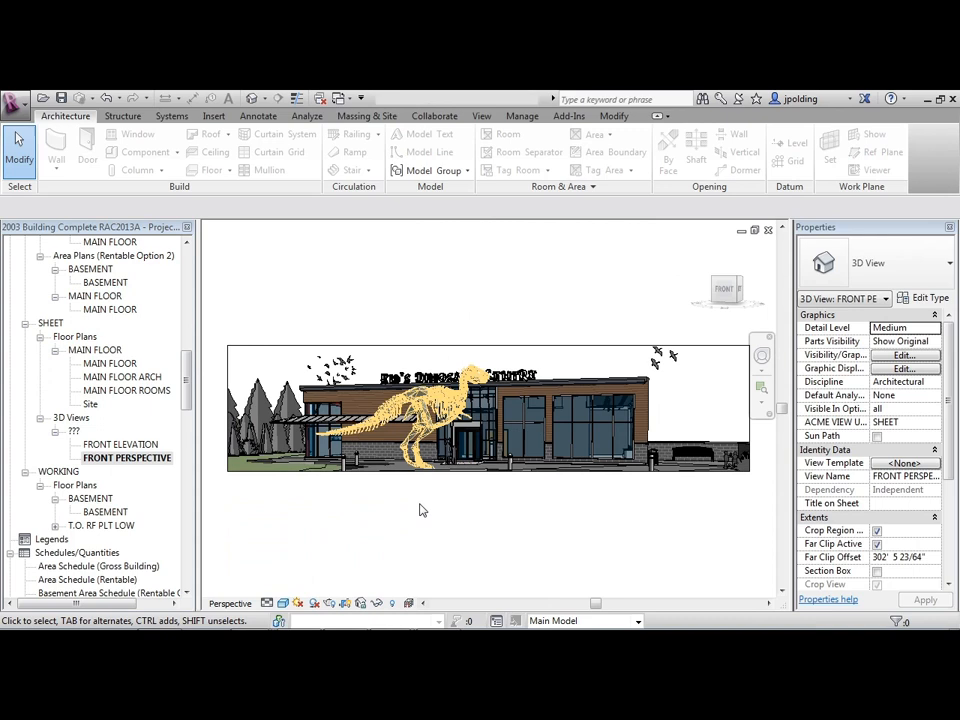
mouse_move(405, 571)
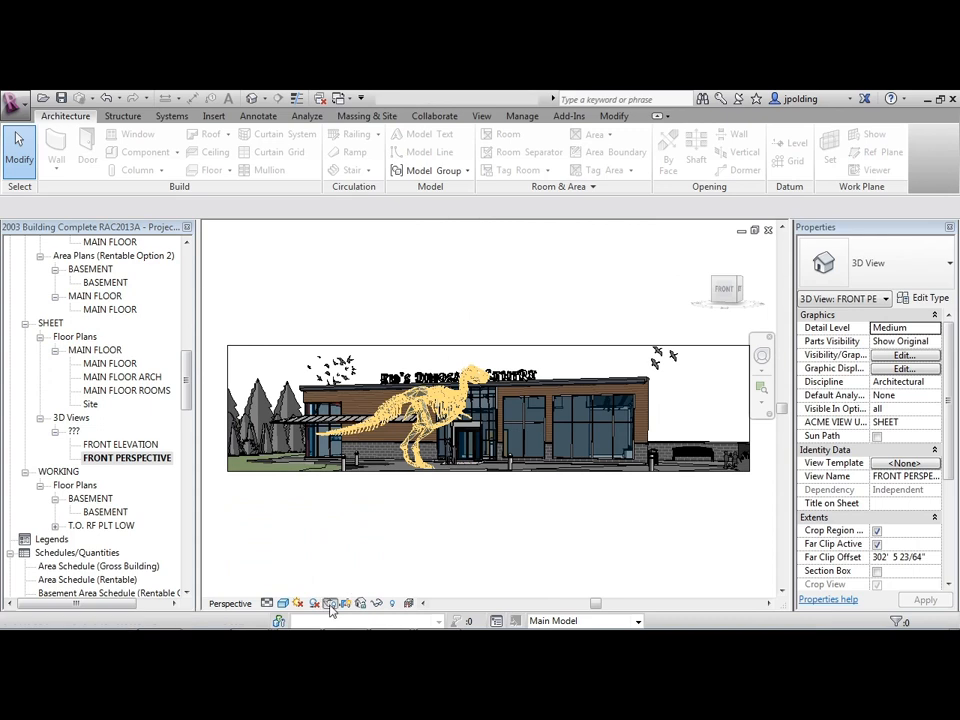
Step: Render a draft sun-only image of the front perspective, then return to the model
left_click(330, 603)
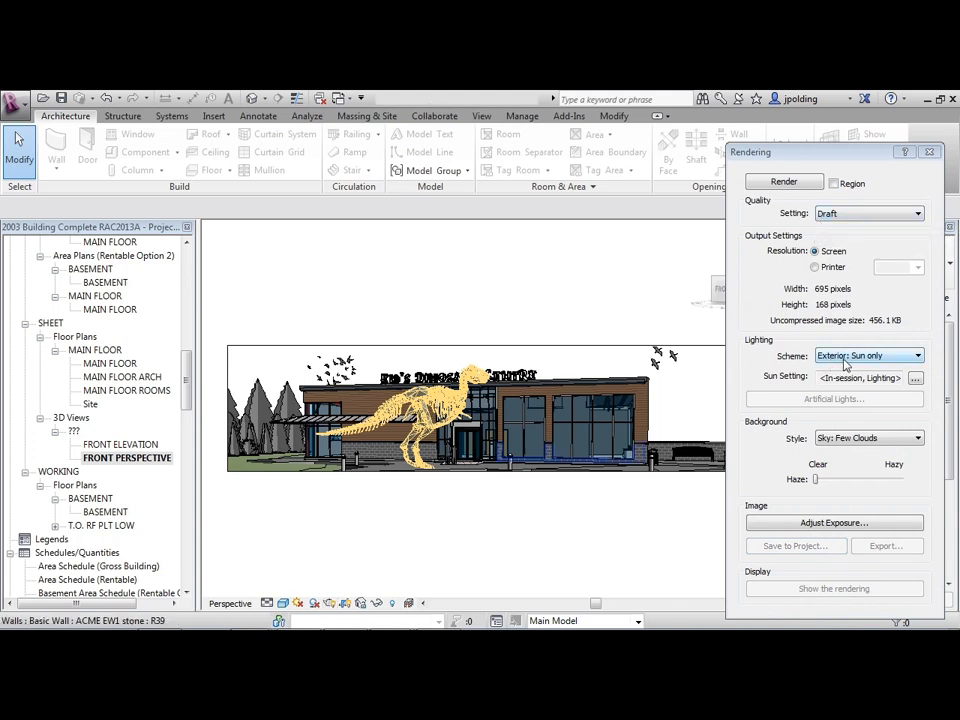
mouse_move(868, 360)
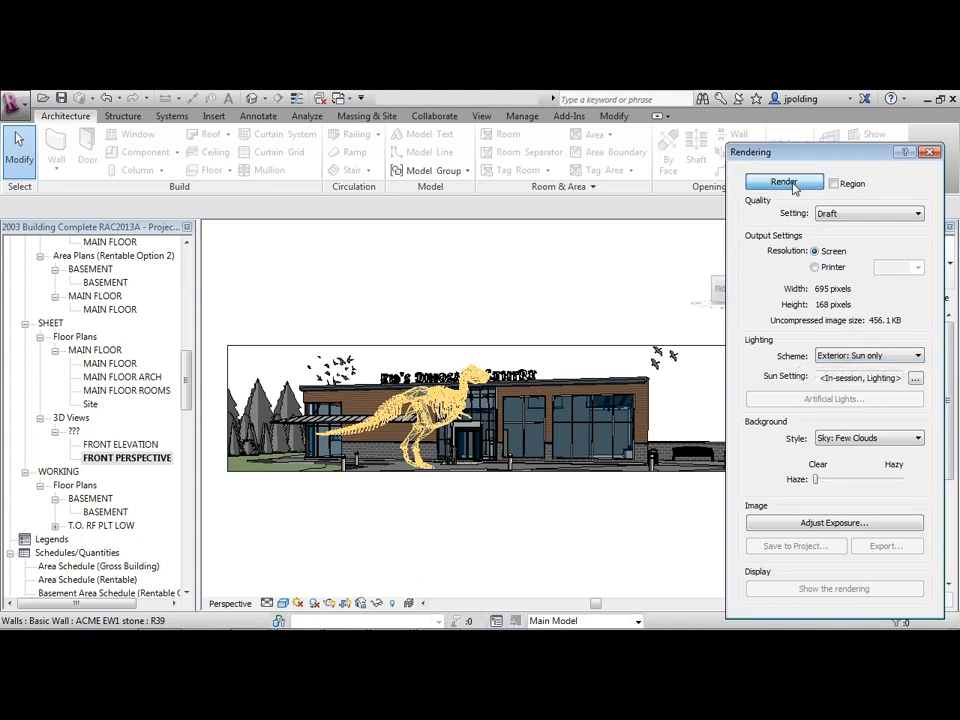
left_click(783, 182)
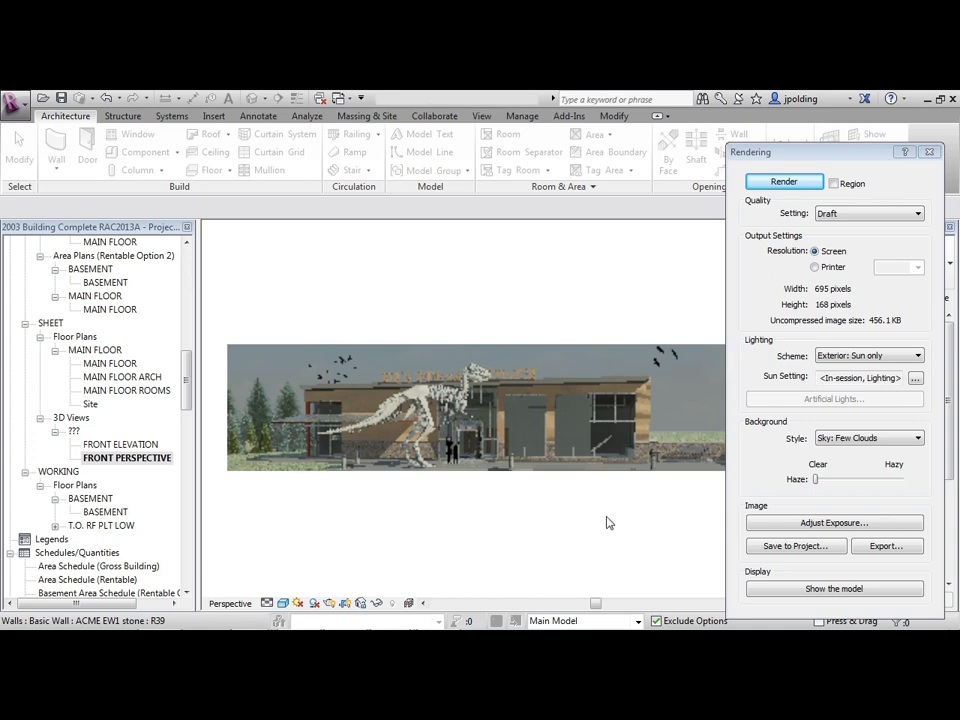
left_click(835, 588)
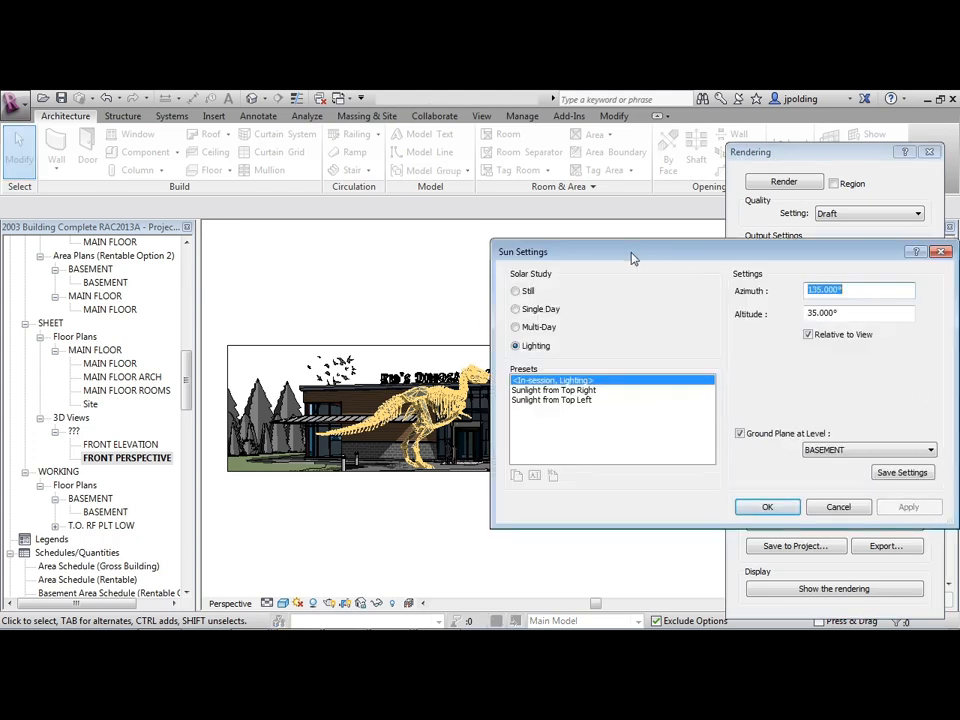
Step: Set the sun to Lighting mode, clear Ground Plane at Level, and enter azimuth 220°
left_click(495, 287)
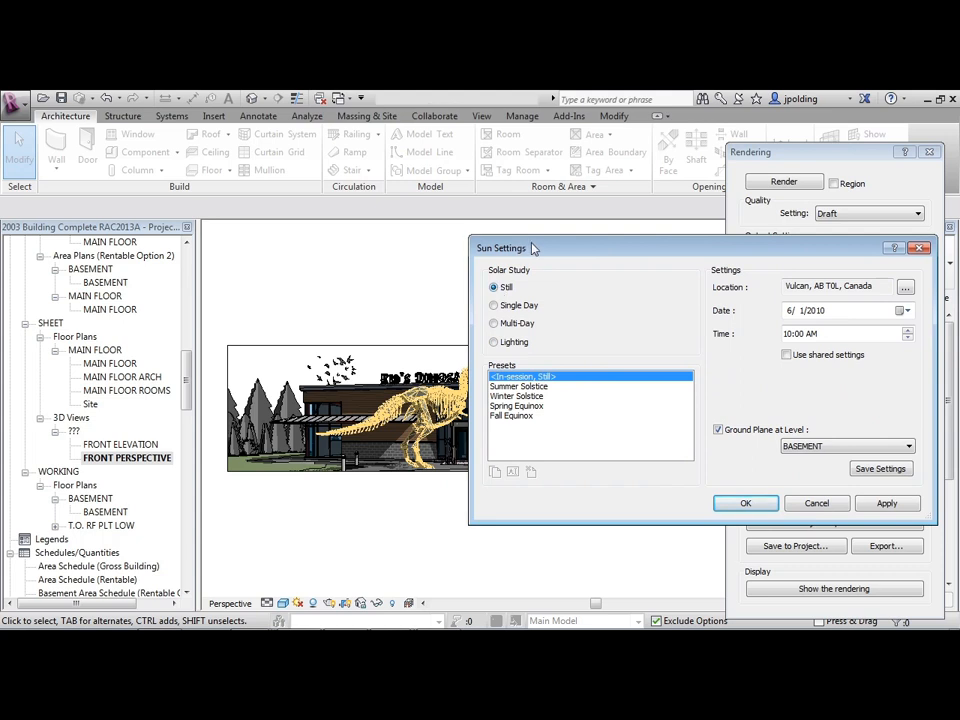
left_click_drag(533, 248, 635, 255)
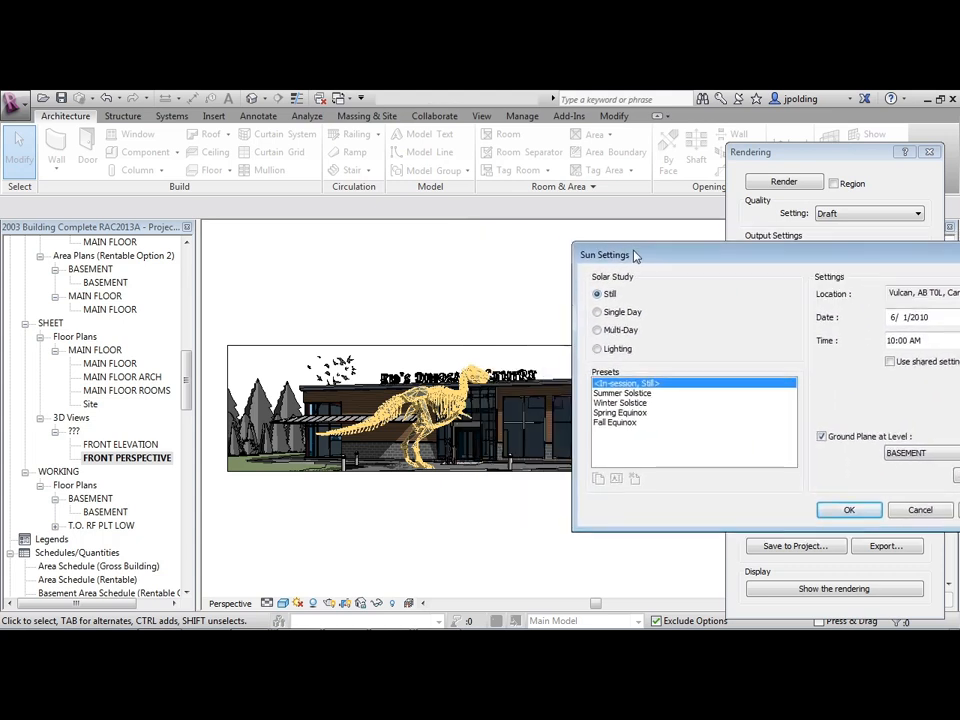
mouse_move(678, 260)
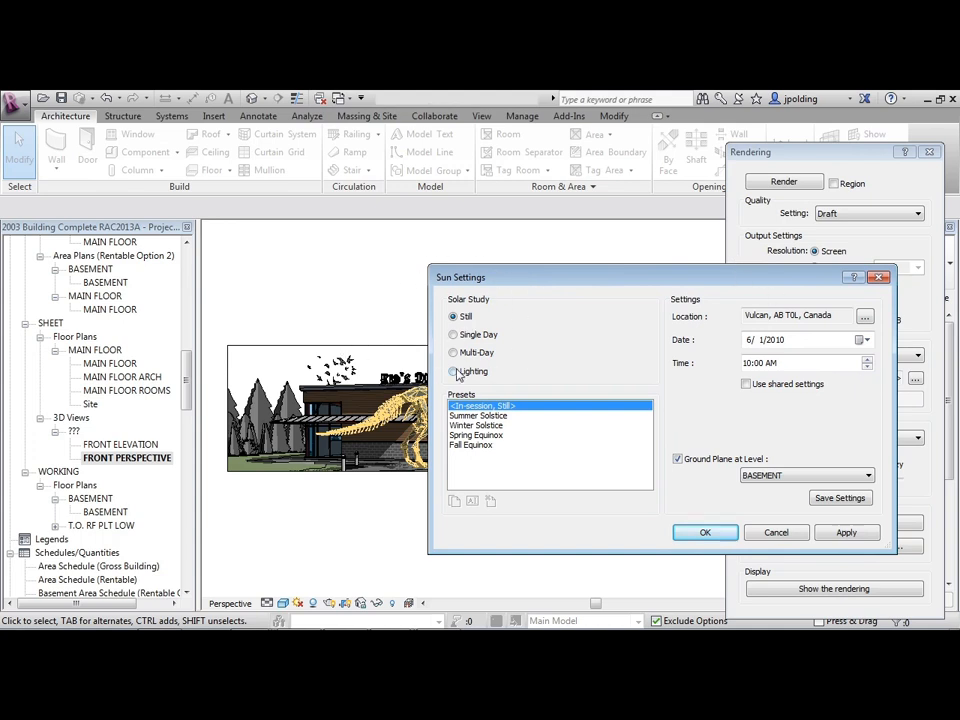
left_click(453, 371)
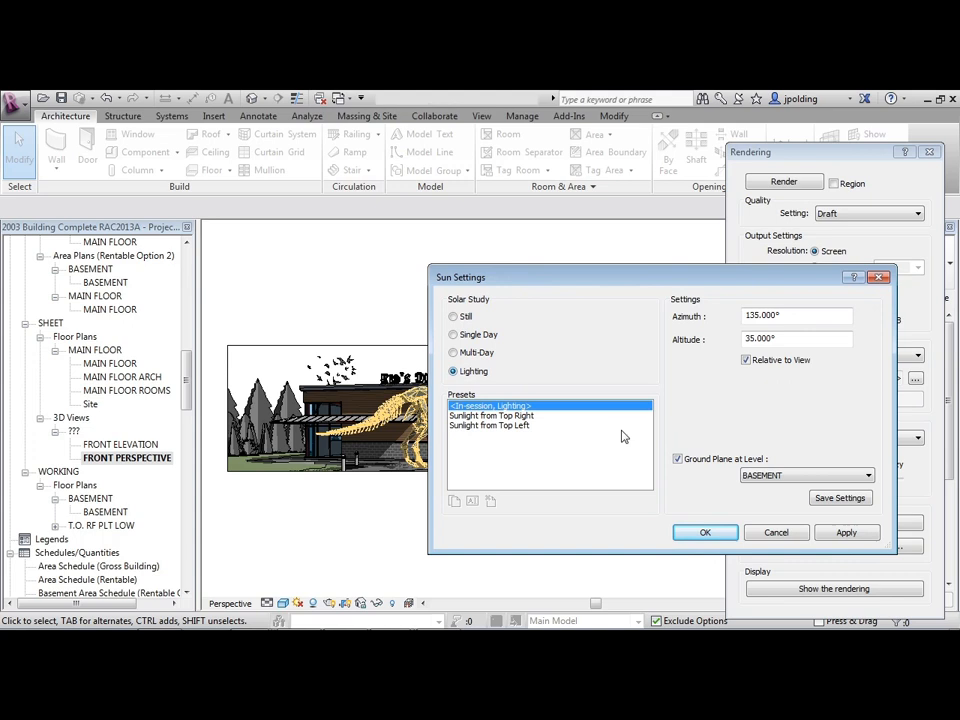
left_click(677, 459)
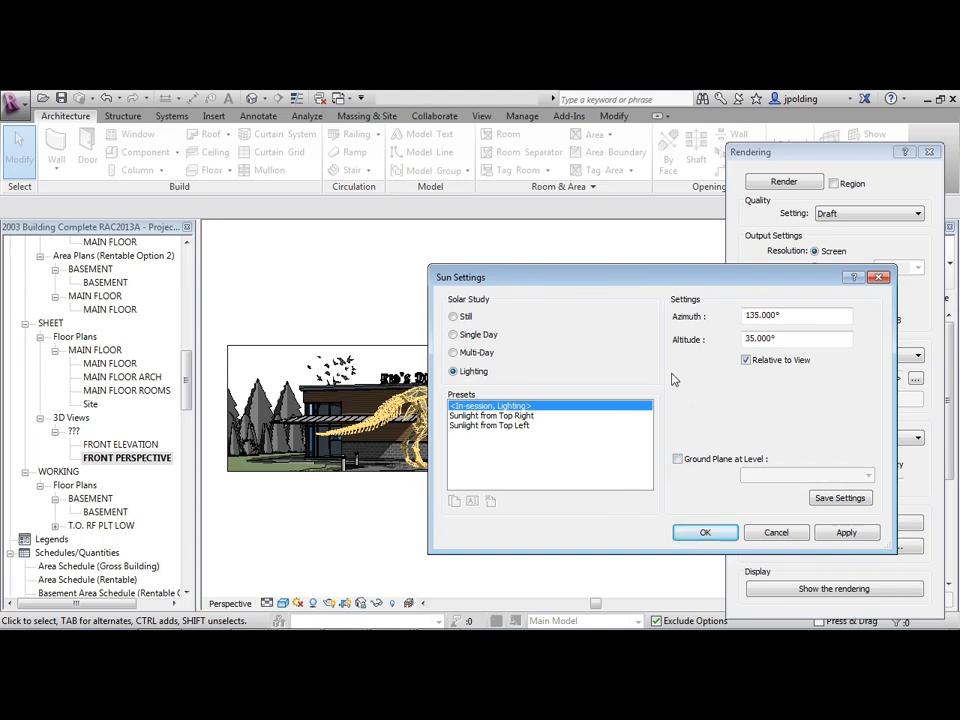
left_click(806, 316)
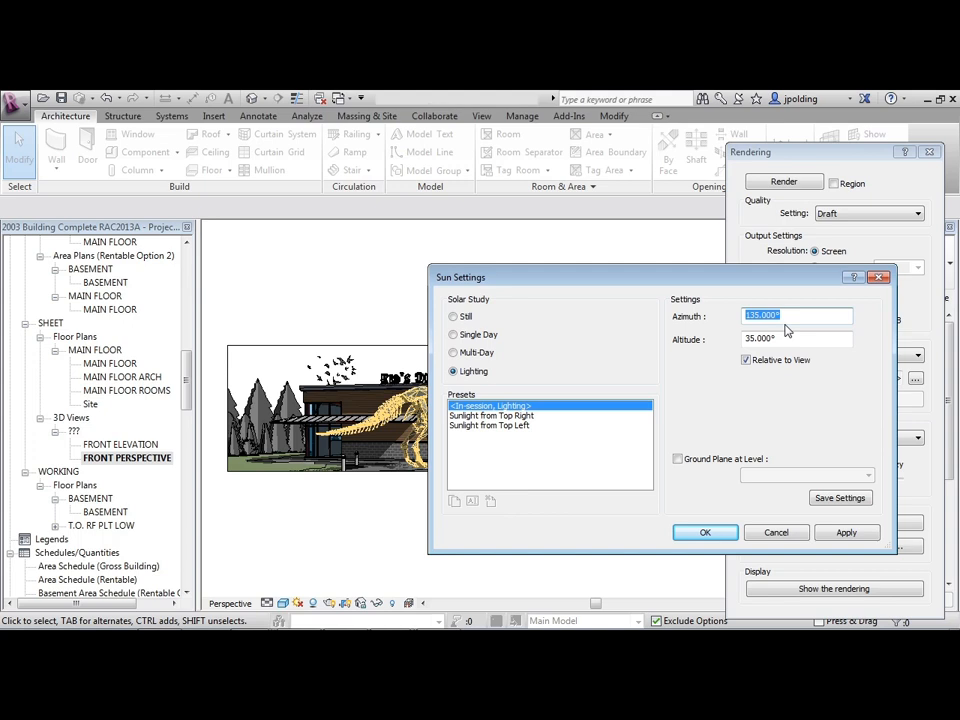
type("2")
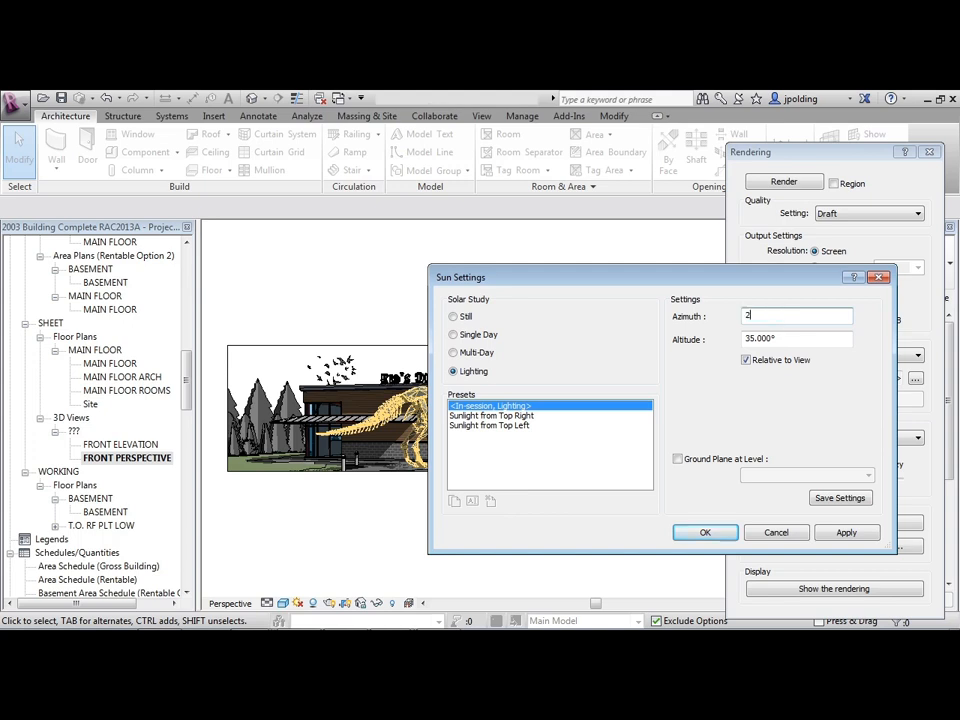
type("20.000°")
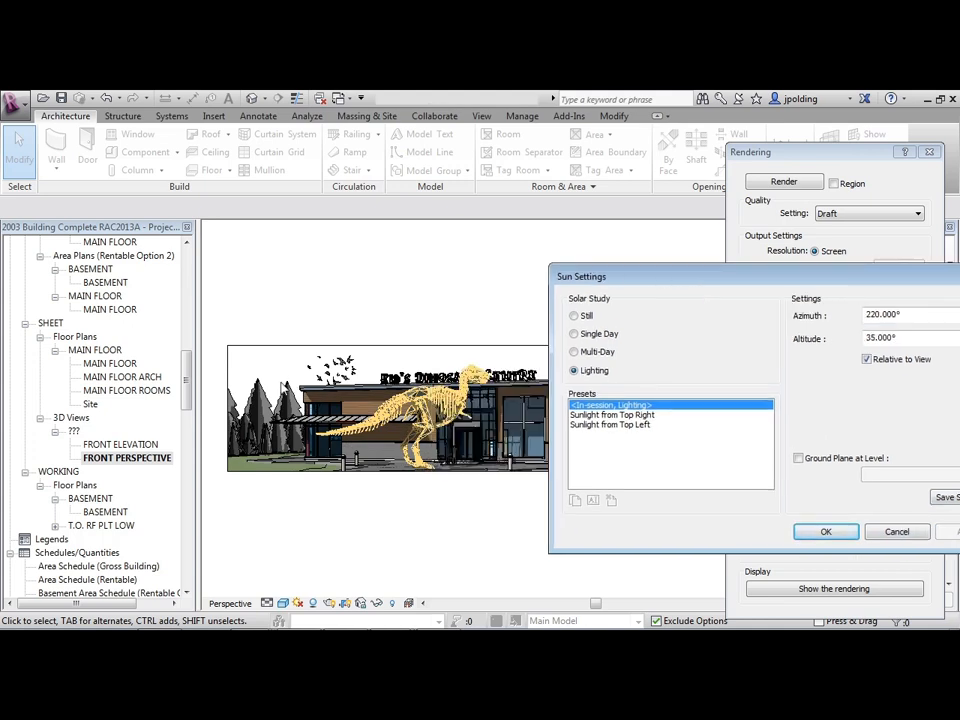
mouse_move(686, 358)
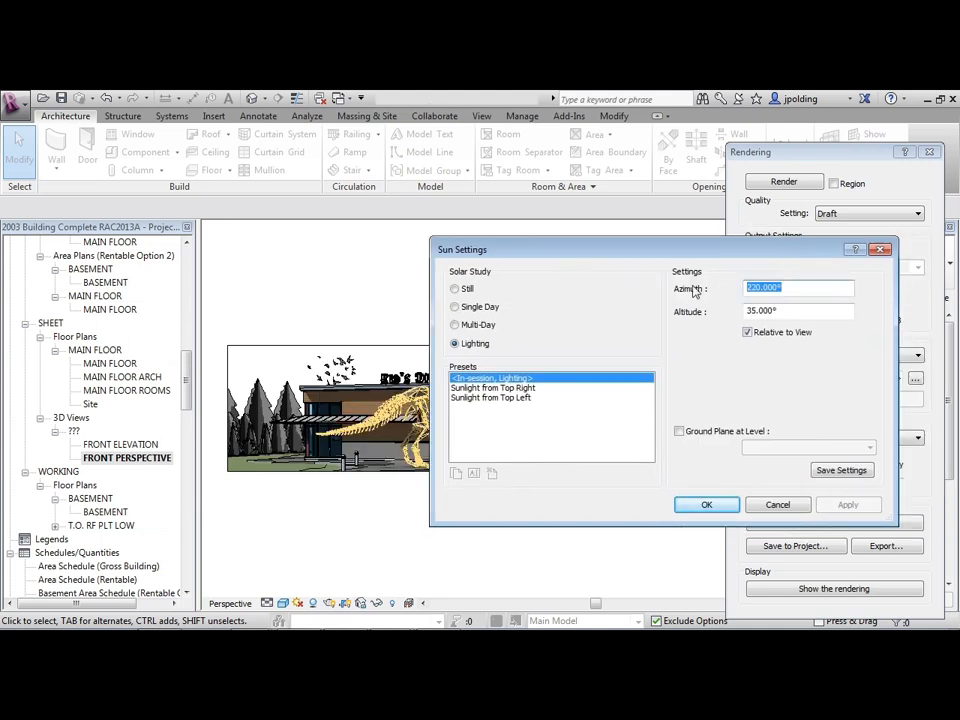
Step: Apply a 190° sun azimuth and a 15° altitude
type("190")
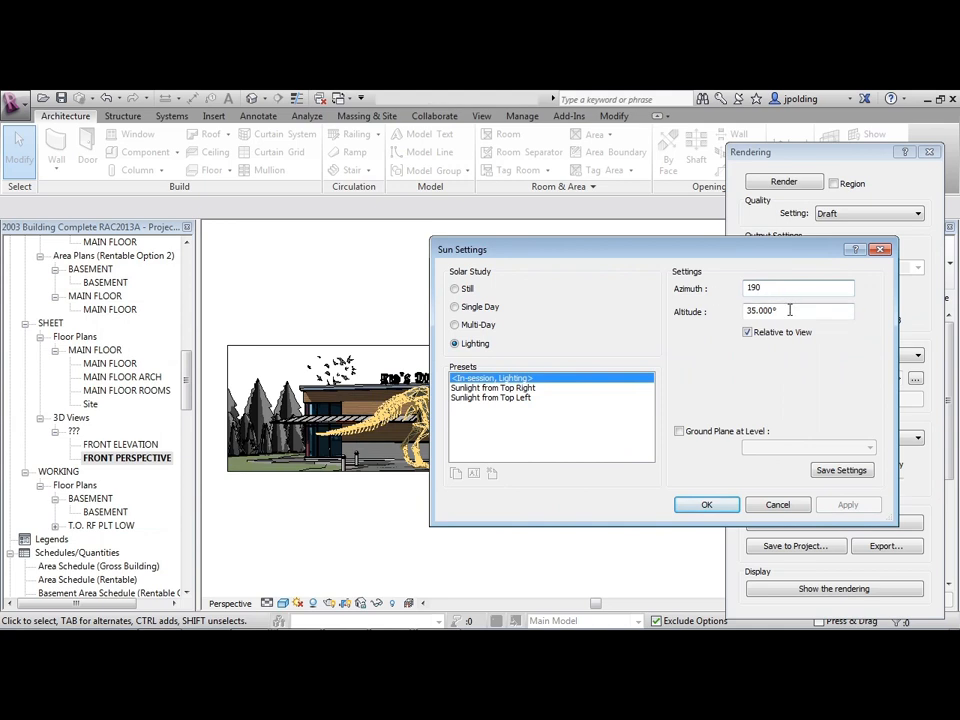
left_click(848, 504)
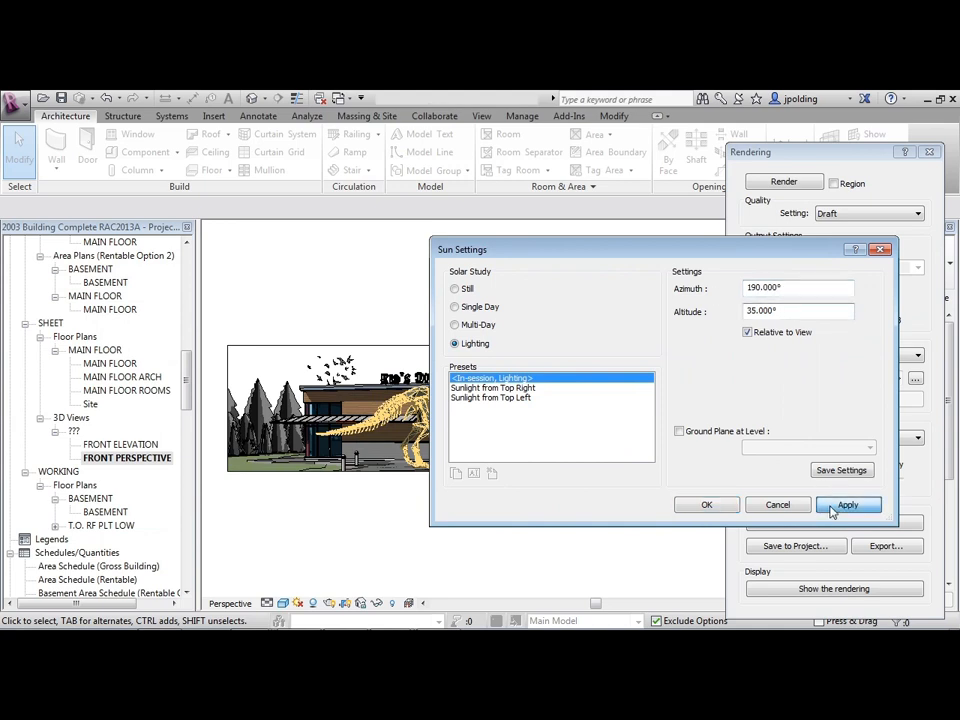
left_click(849, 504)
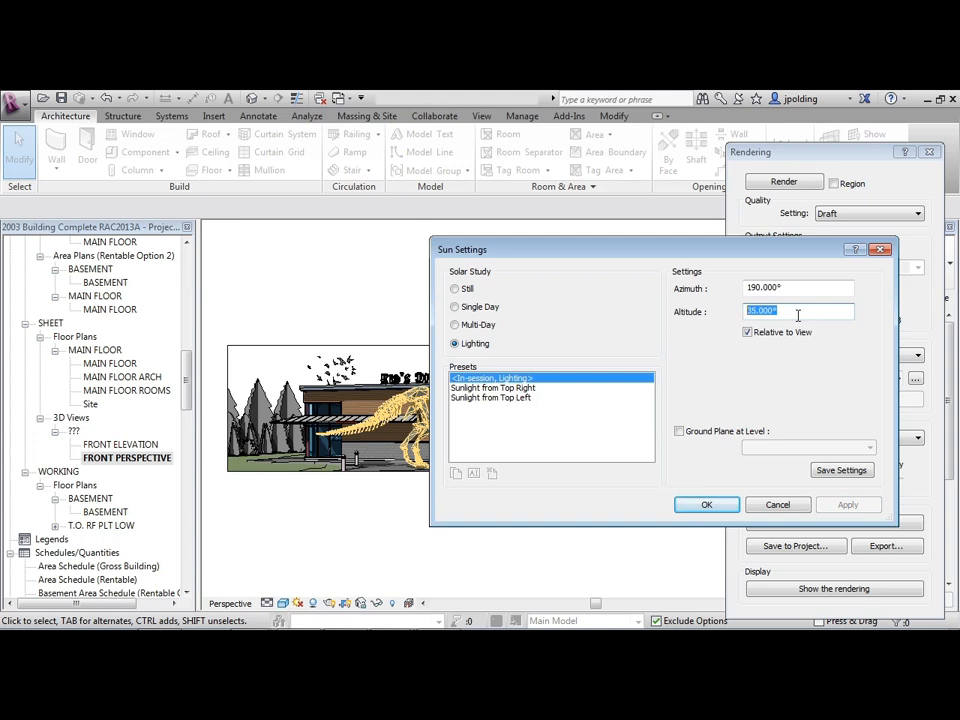
type("15")
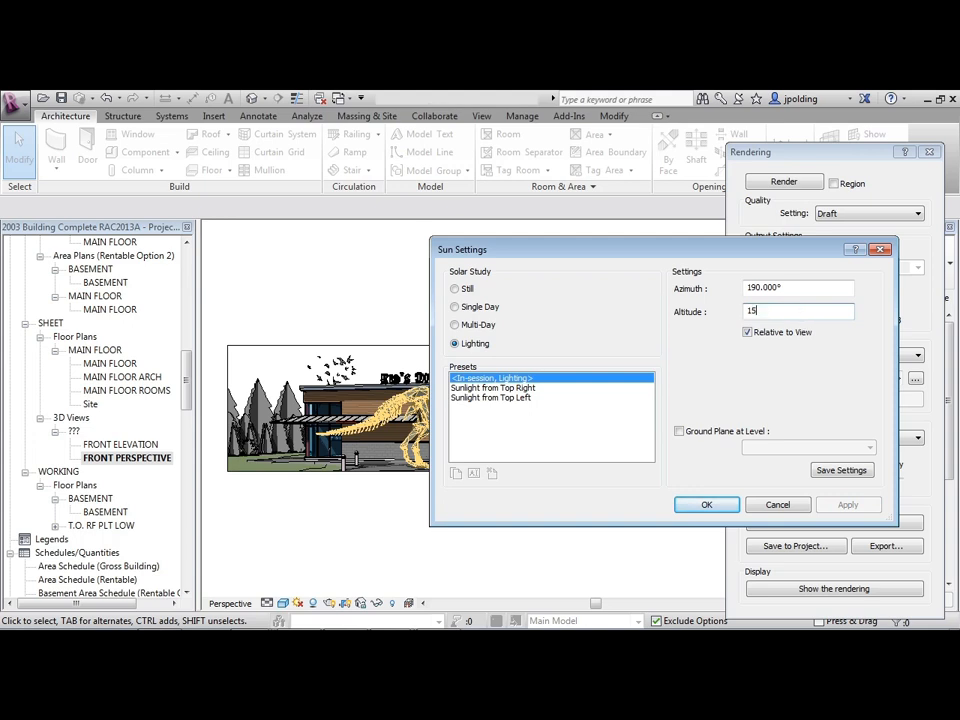
left_click(790, 288)
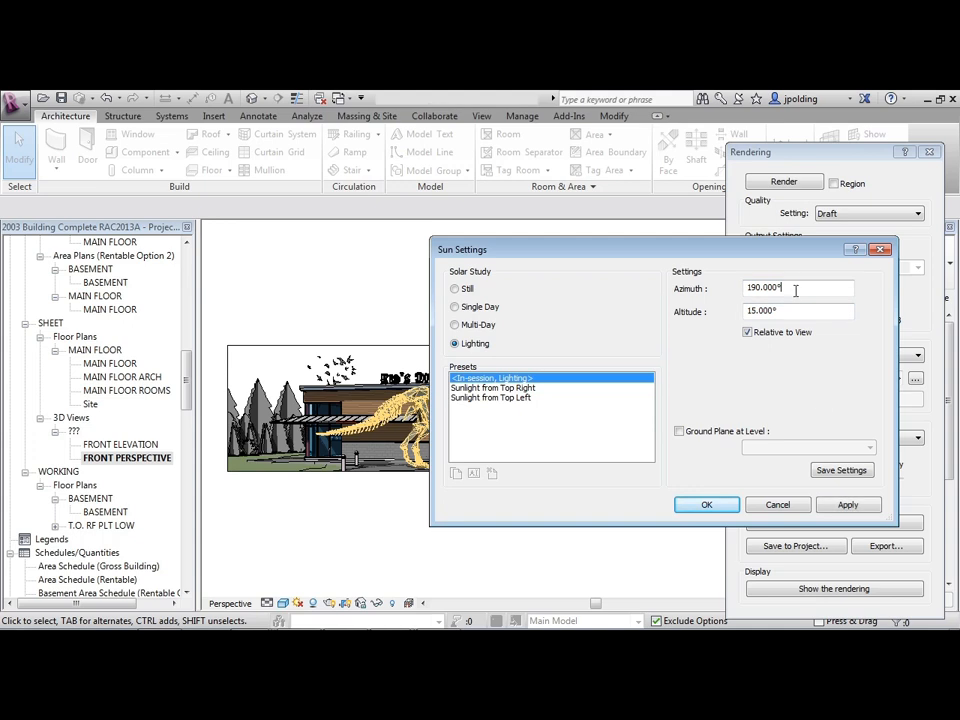
left_click(849, 504)
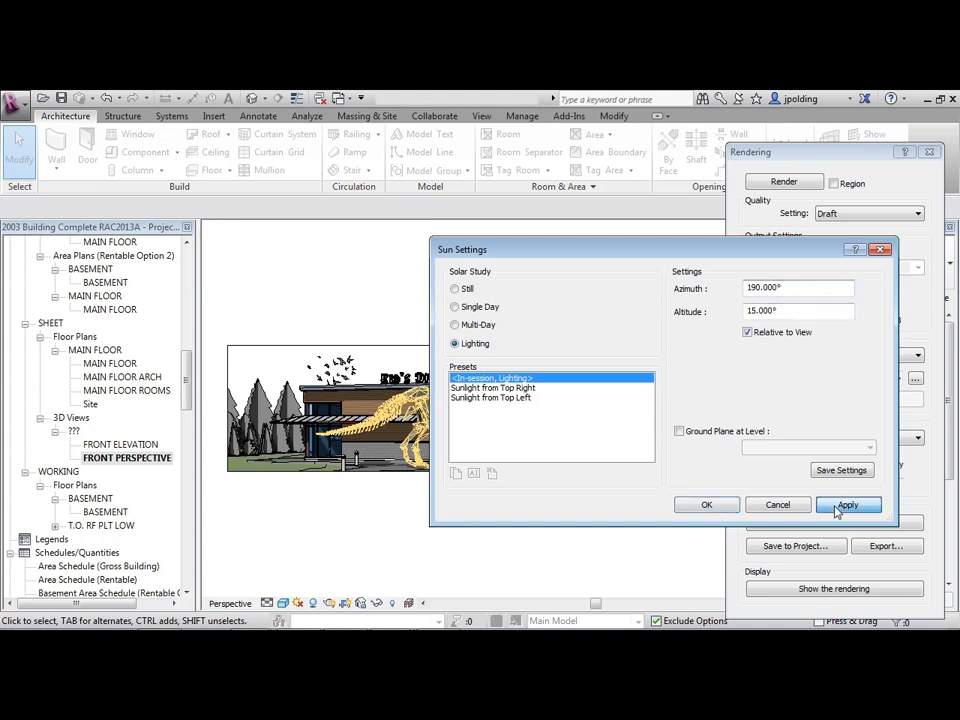
left_click(849, 504)
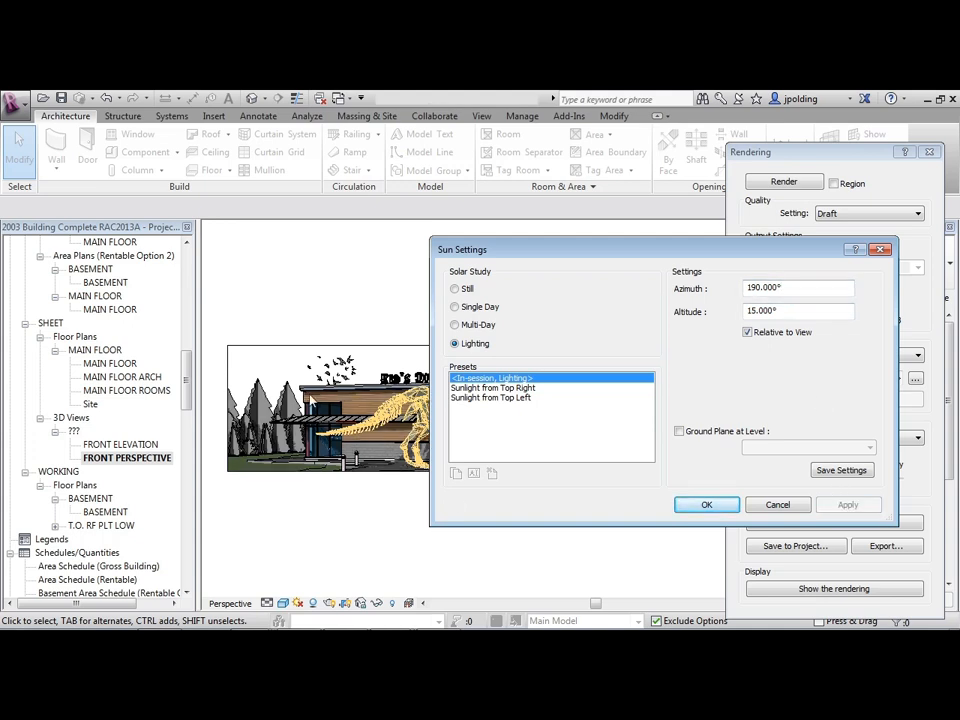
Step: Raise the sun altitude to 20° and confirm the sun settings
left_click_drag(461, 249, 711, 263)
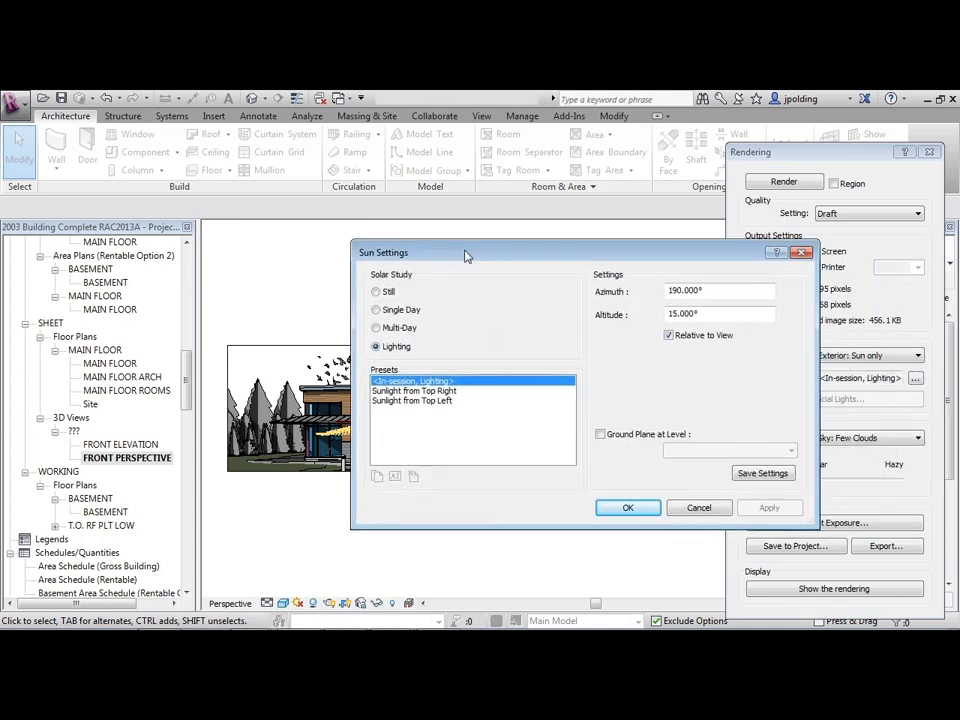
left_click(718, 314)
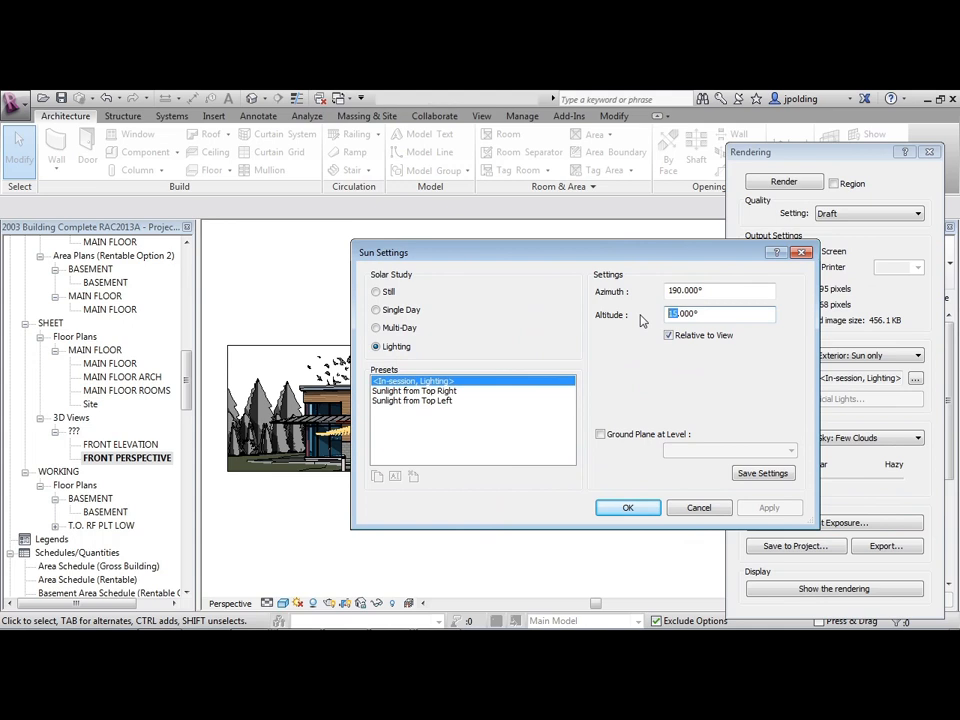
type("20.000")
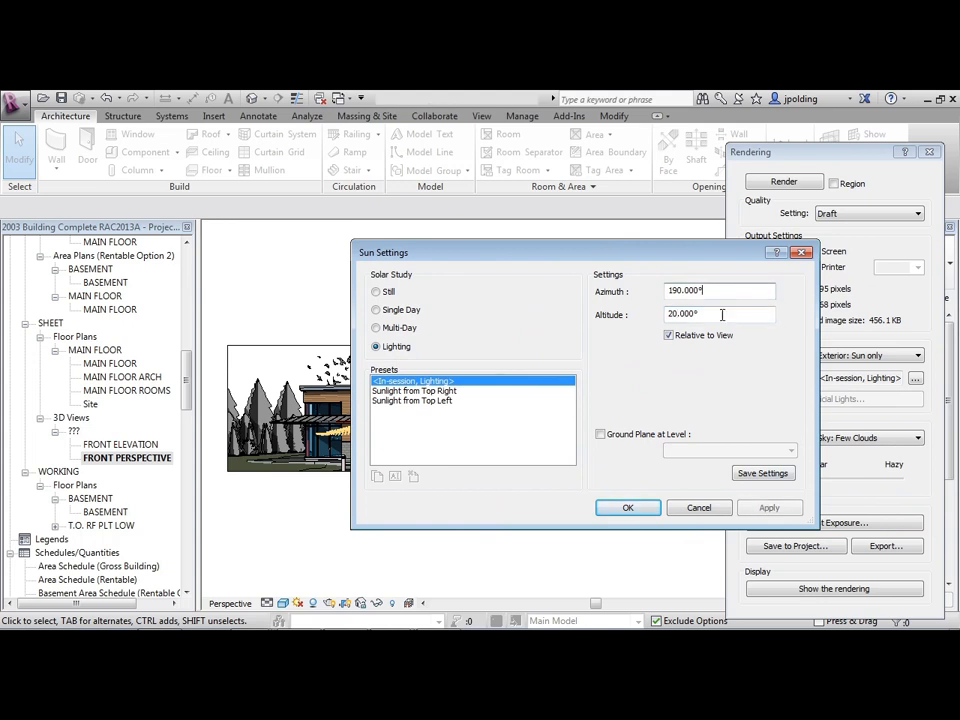
left_click(628, 507)
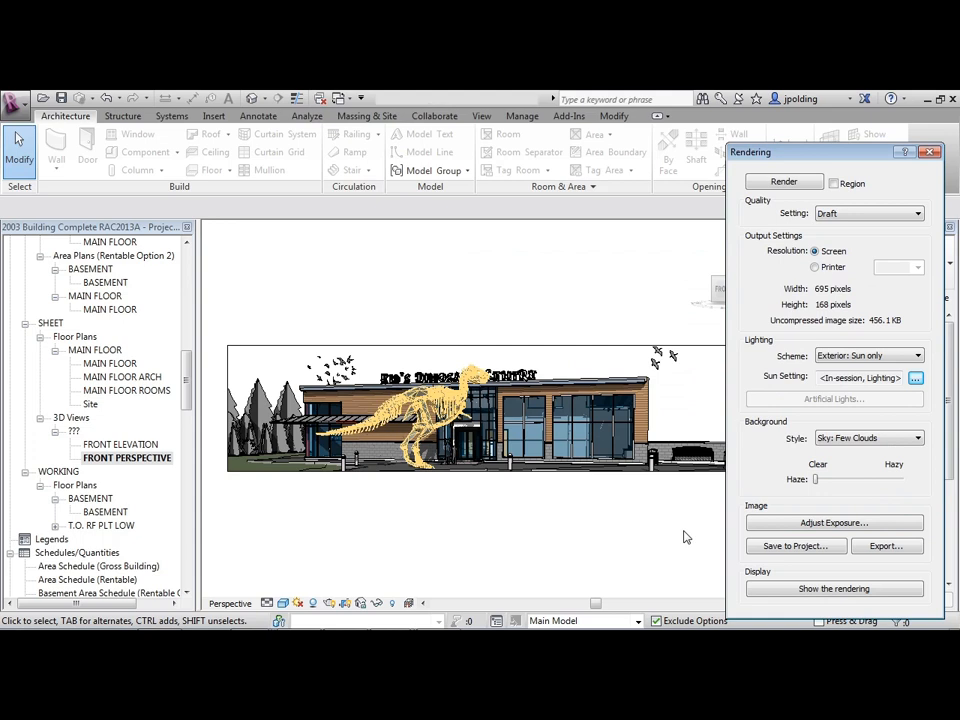
mouse_move(950, 152)
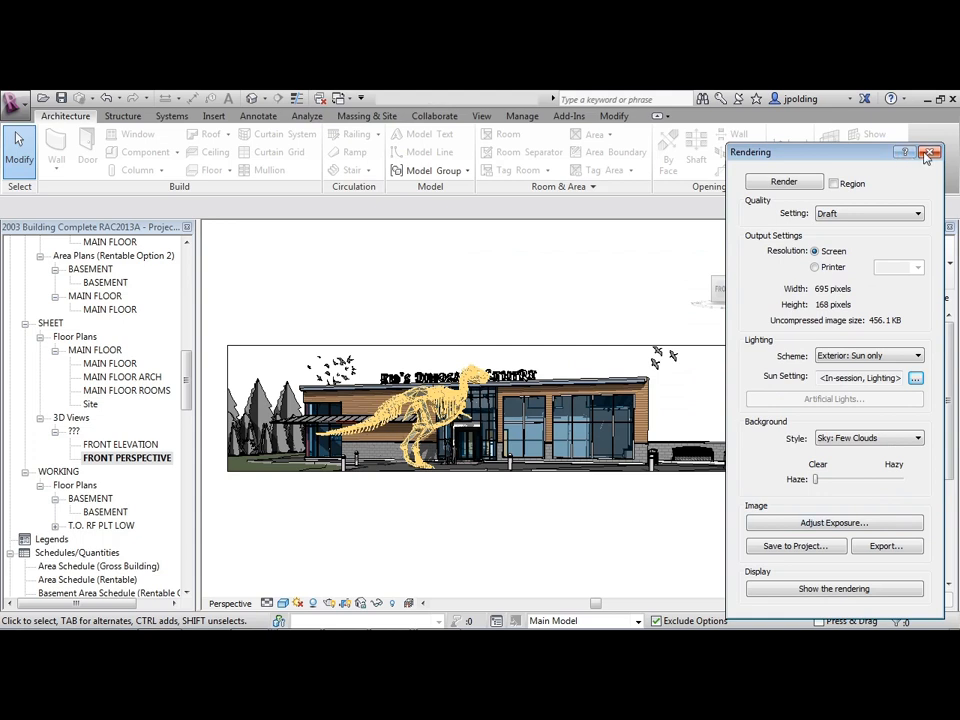
Step: Close rendering settings, open the Live Section 3D view, and orbit the cutaway interior
left_click(935, 152)
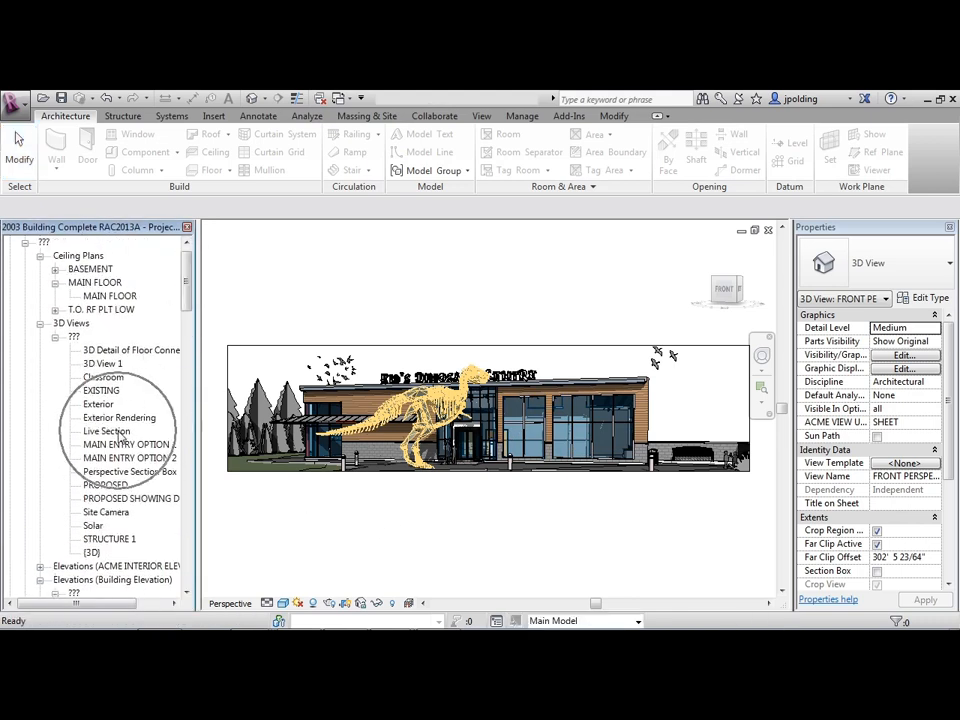
double_click(107, 430)
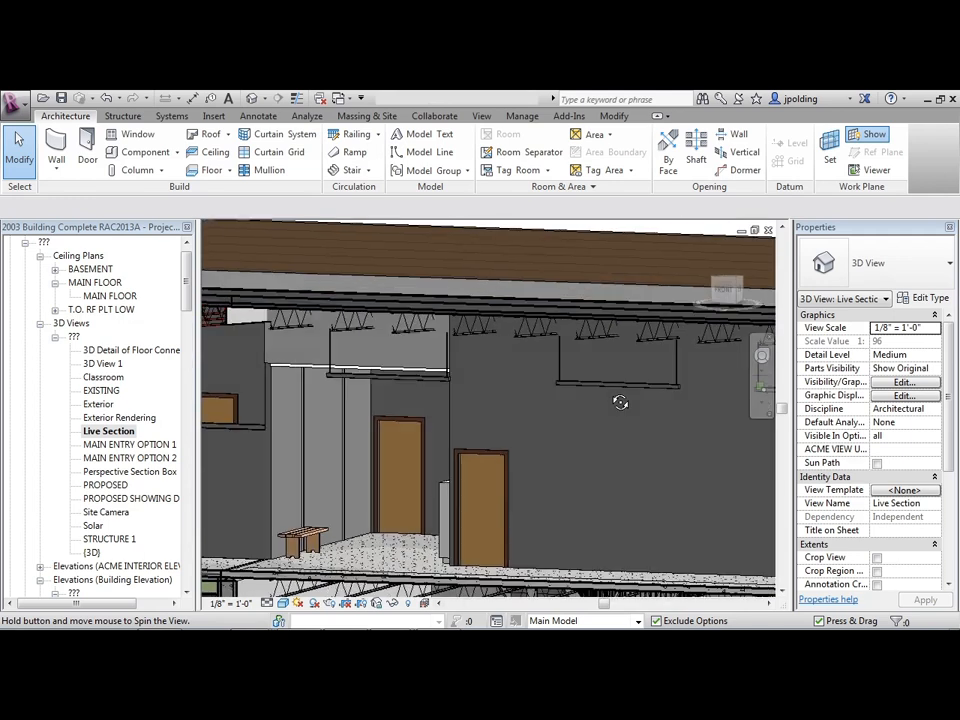
left_click_drag(620, 402, 467, 453)
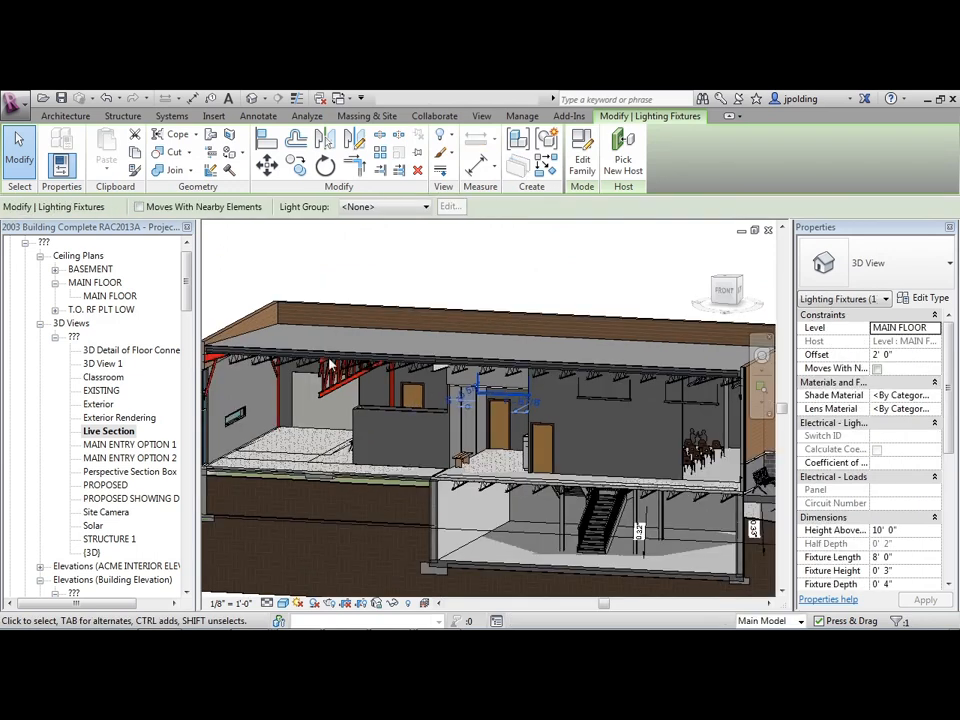
left_click(422, 488)
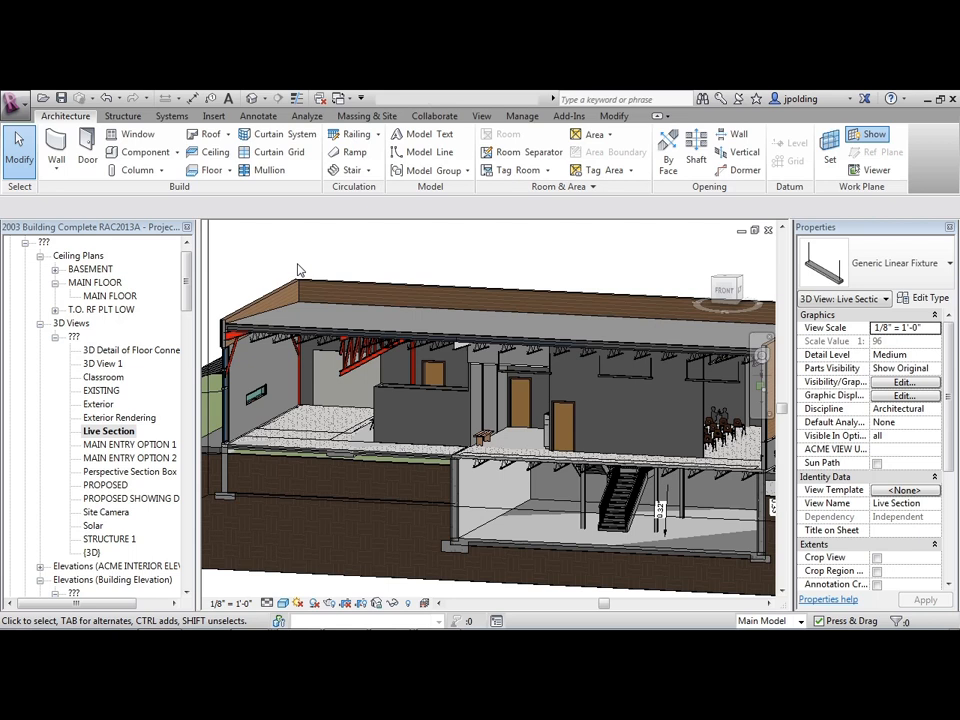
mouse_move(318, 266)
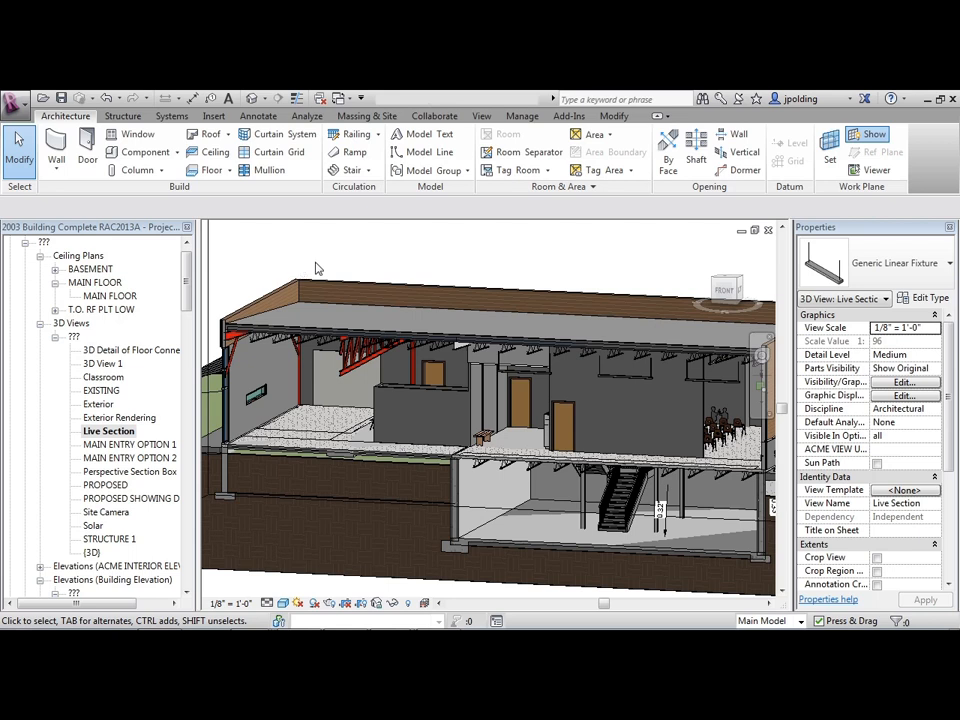
mouse_move(366, 266)
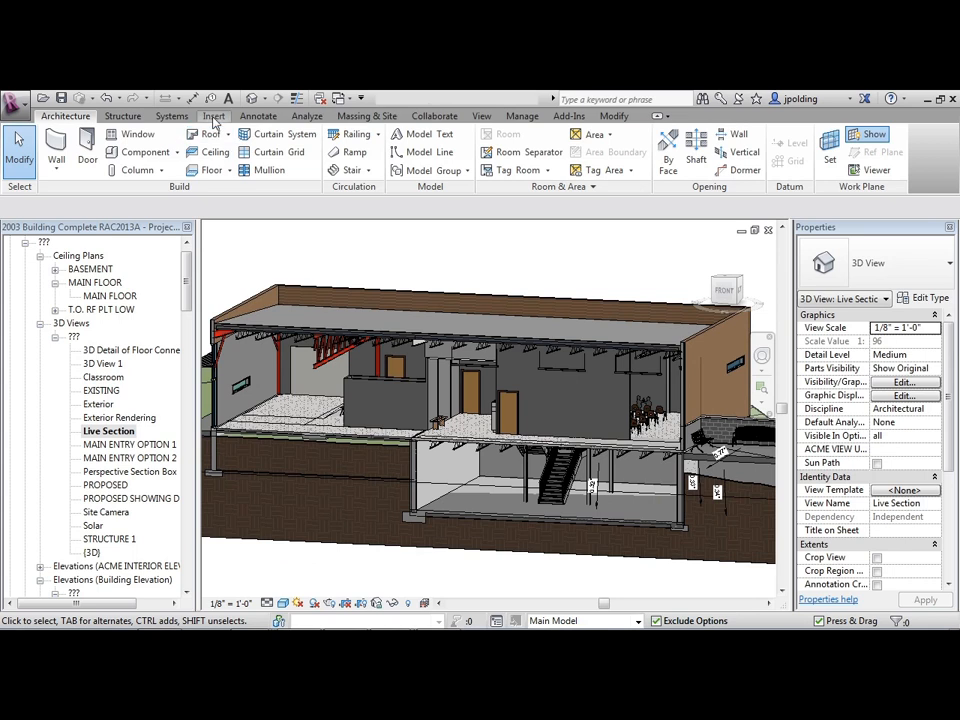
Step: Load Studio Light.rfa from the Lighting > Architectural > Internal family folder
left_click(213, 115)
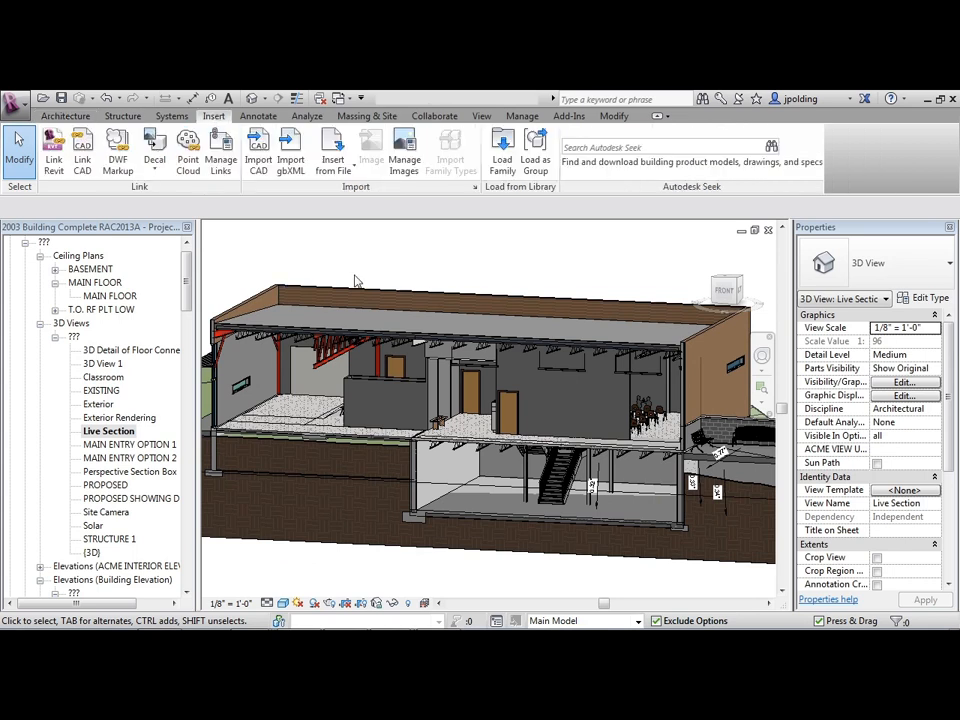
left_click(502, 150)
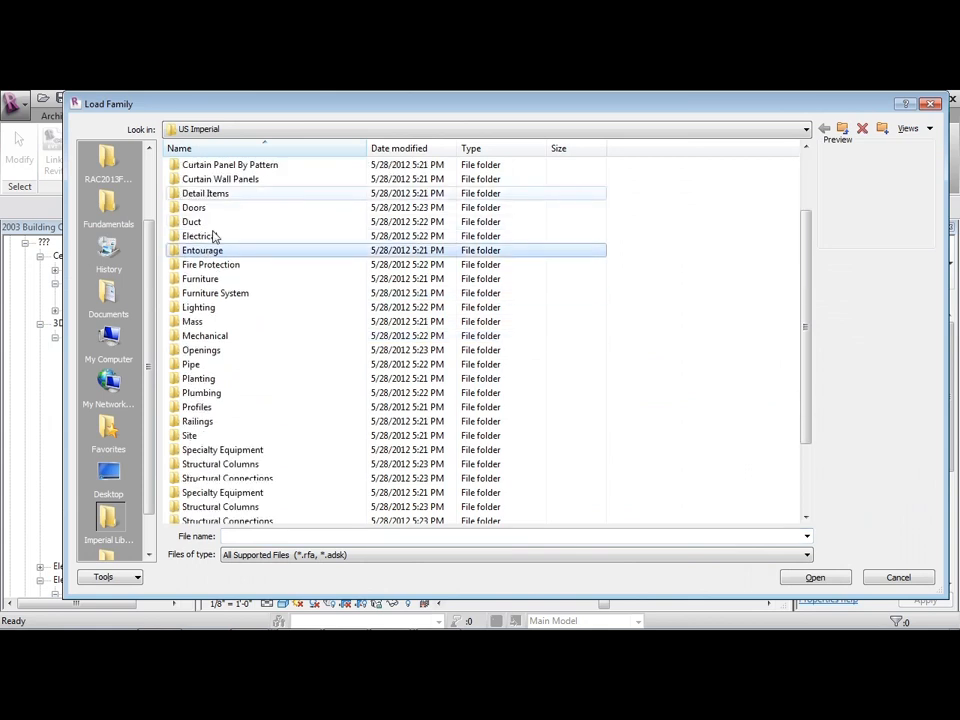
scroll("down", 3)
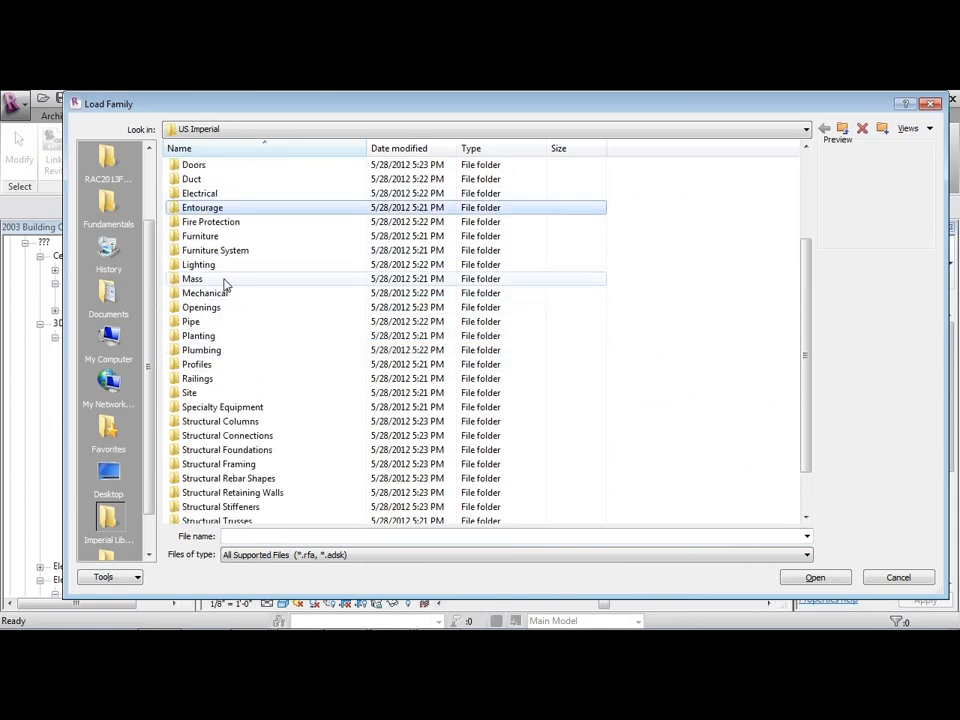
double_click(198, 264)
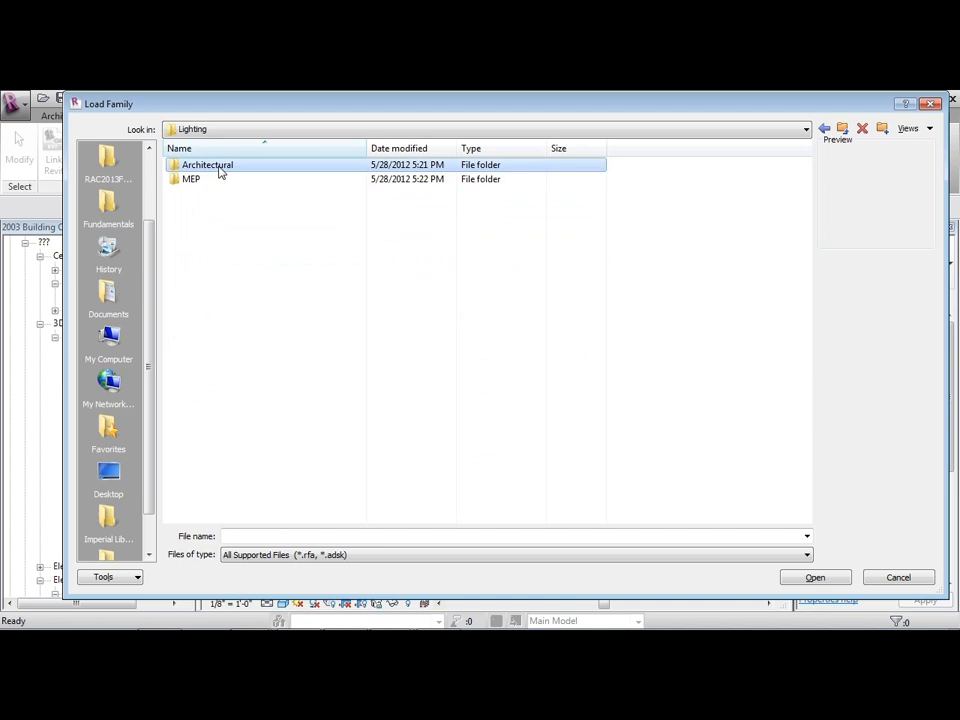
double_click(207, 164)
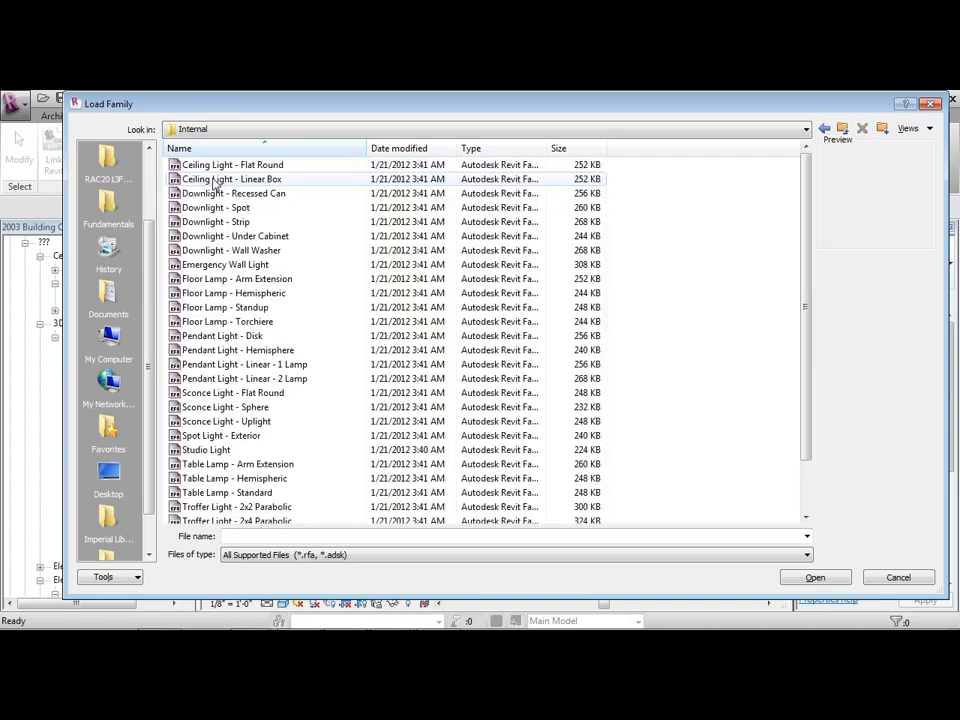
scroll("down", 3)
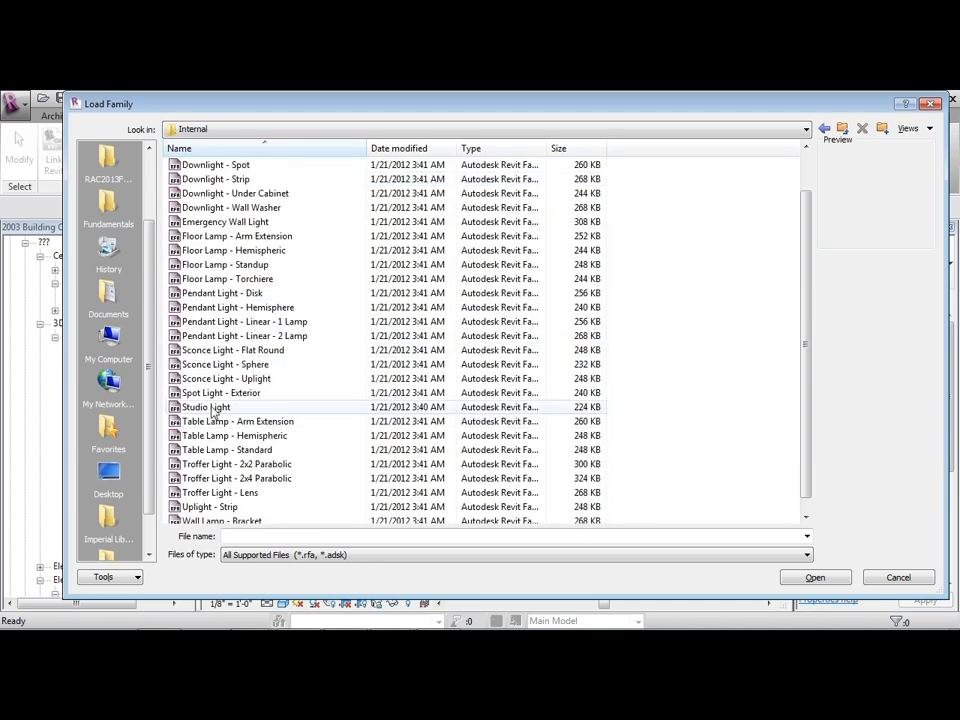
left_click(204, 407)
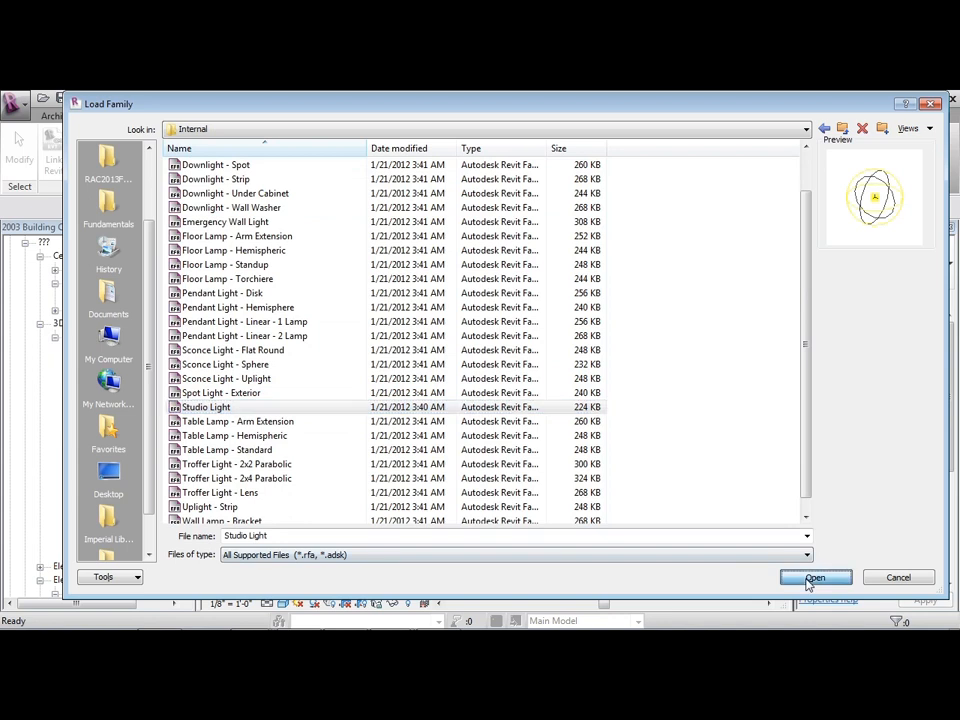
left_click(815, 577)
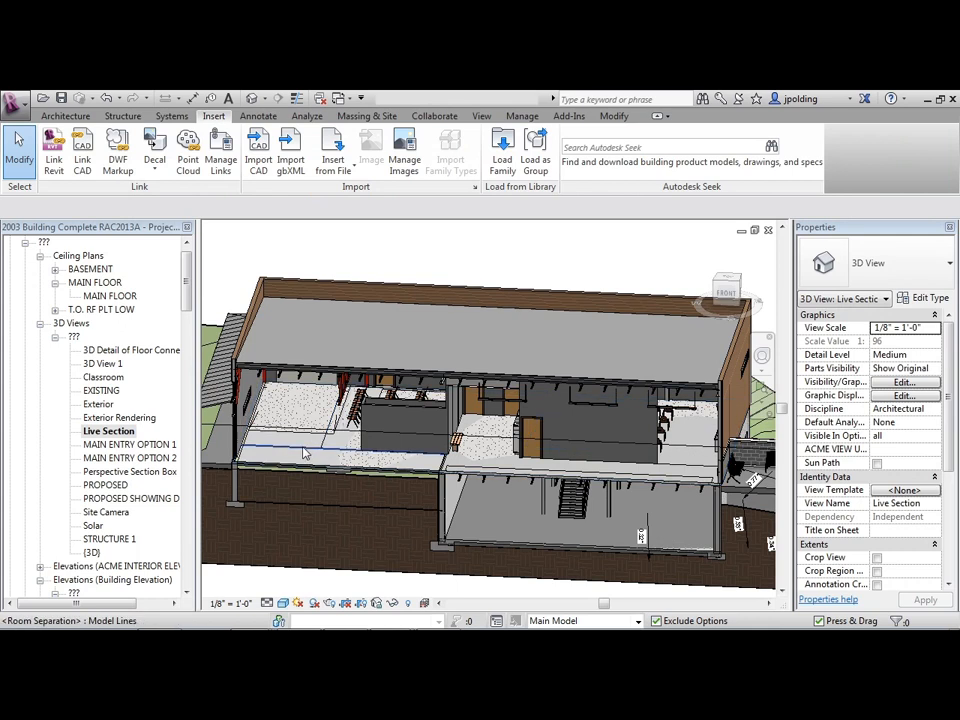
Step: Start placing the Studio Light fixture with the view switched to wireframe
left_click(62, 118)
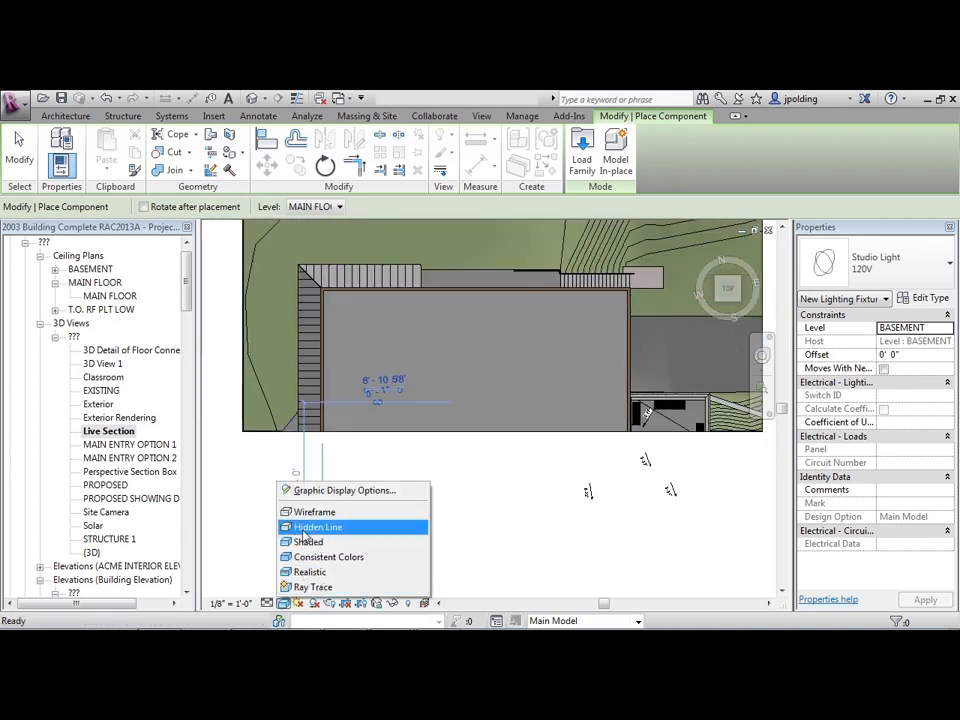
mouse_move(314, 512)
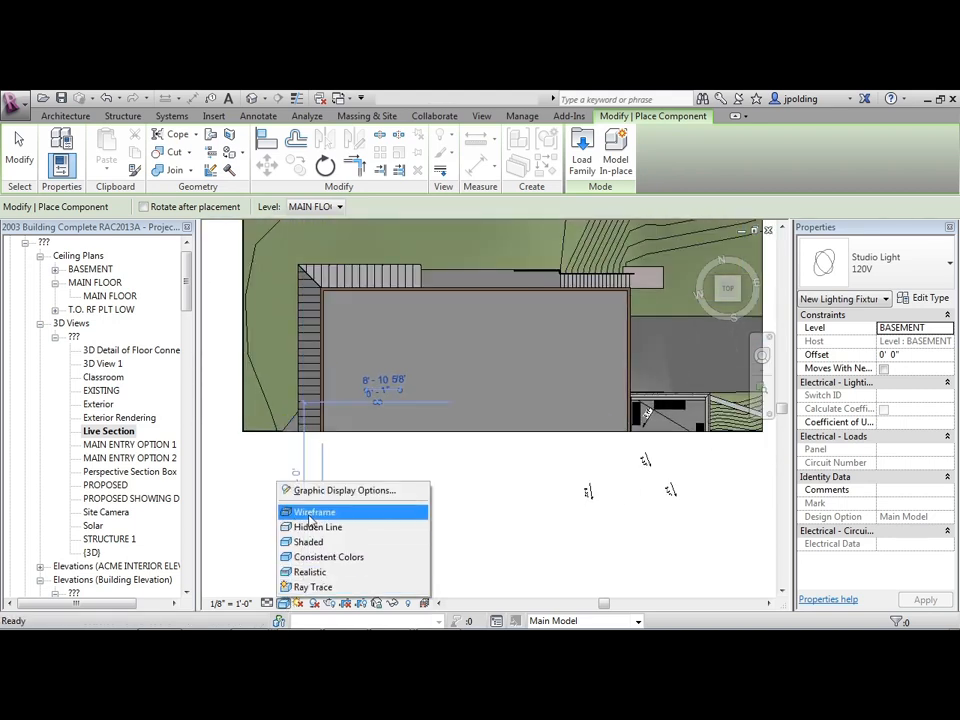
left_click(312, 512)
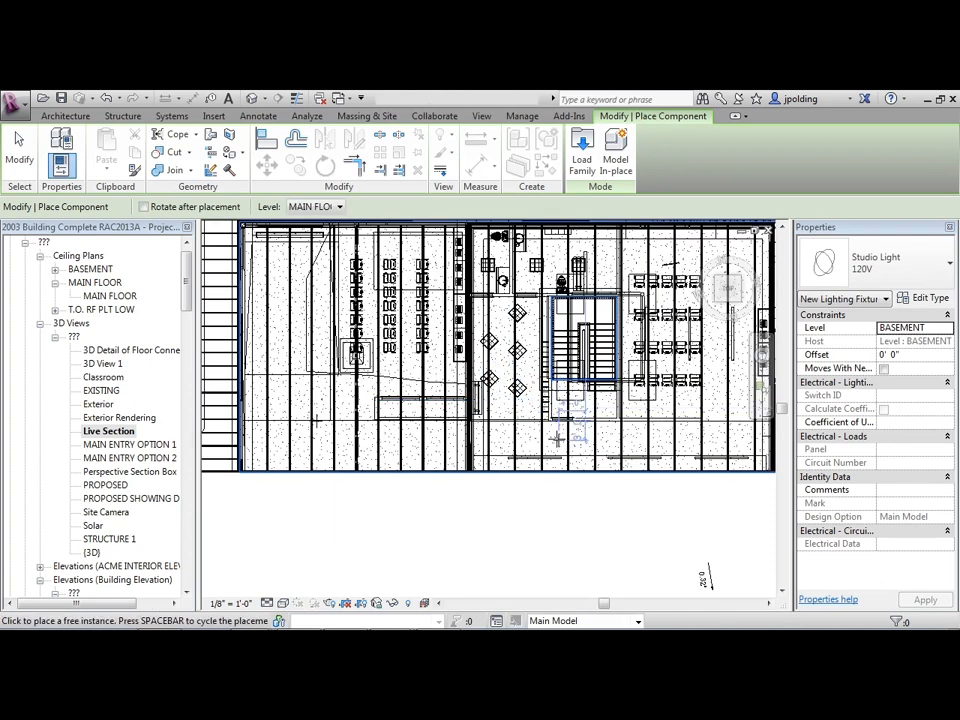
mouse_move(555, 440)
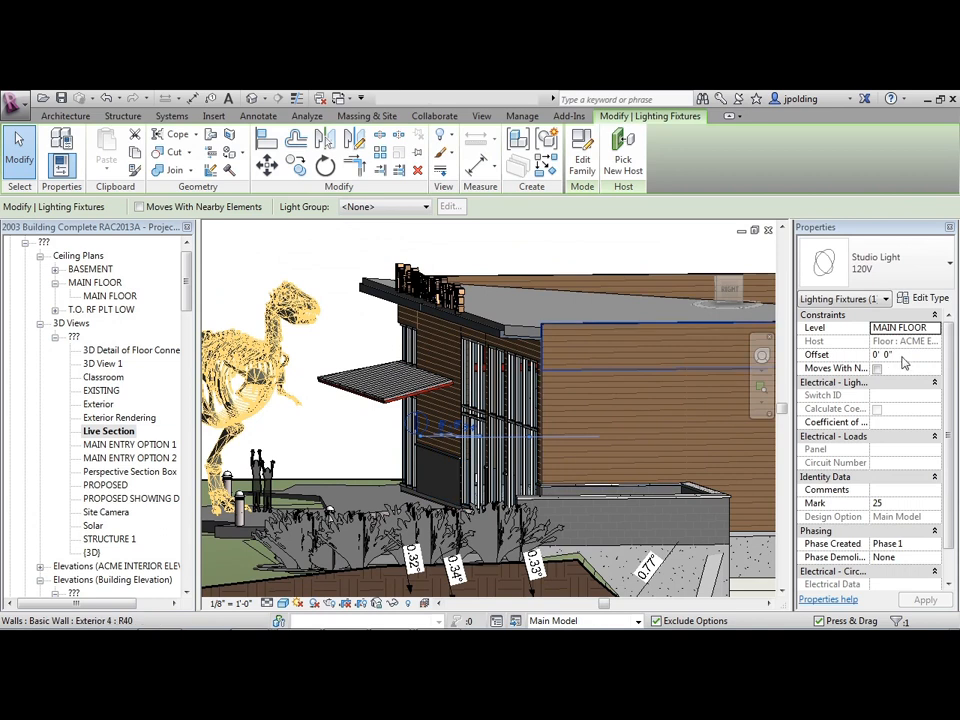
Step: Set the placed studio light's offset to about 10' 10"
left_click(900, 354)
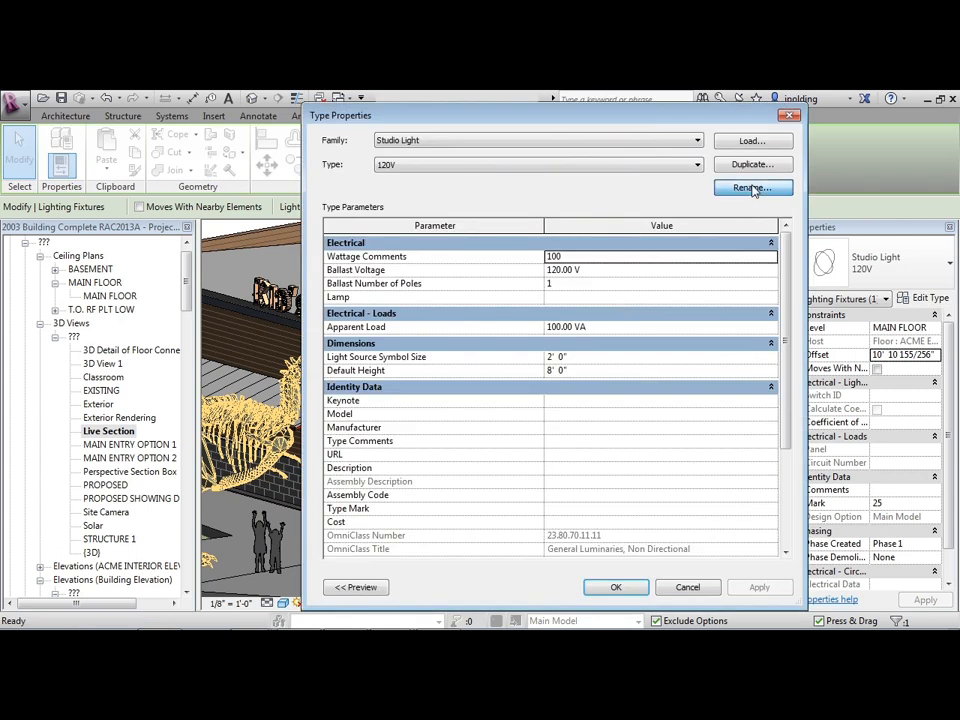
Step: Rename the Studio Light type to 'light 1', then to 'ACME LIGHT 1'
left_click(752, 188)
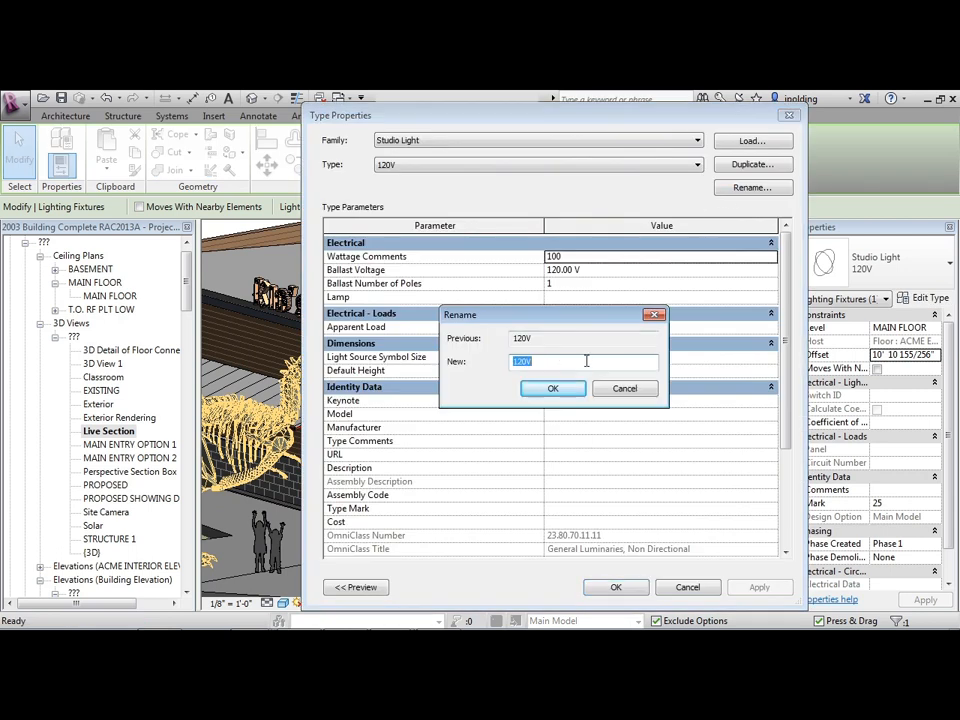
type("light 1")
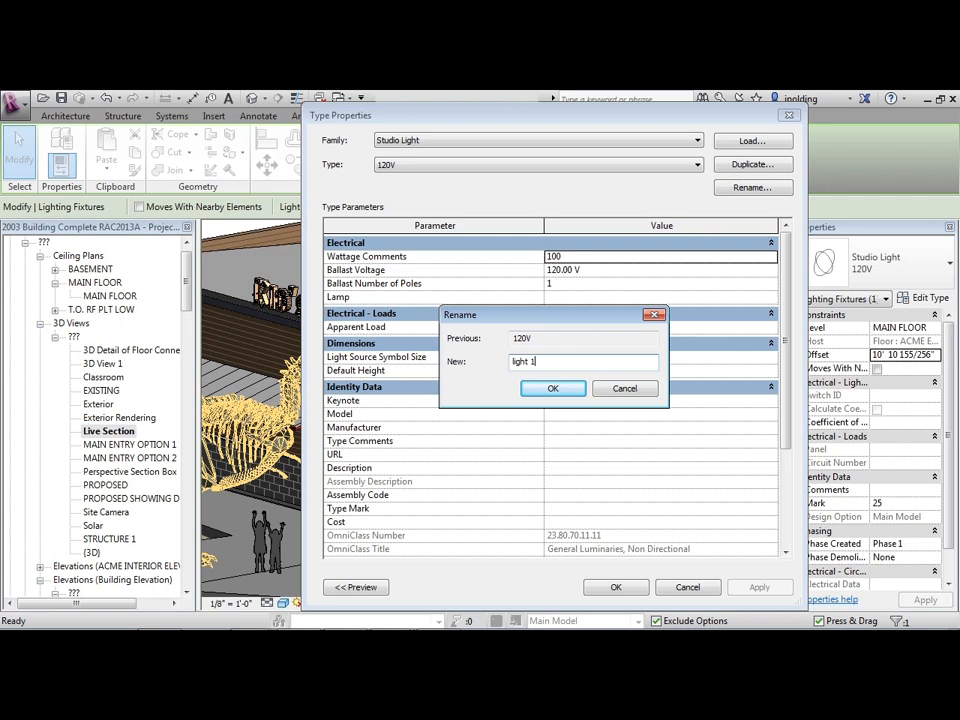
left_click(552, 388)
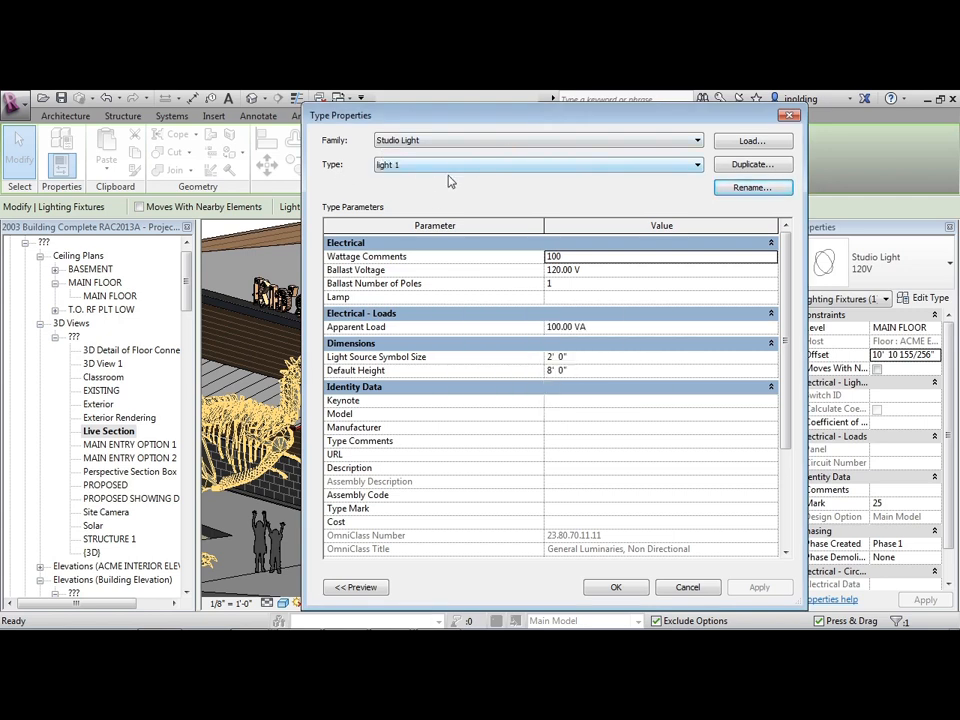
left_click(753, 187)
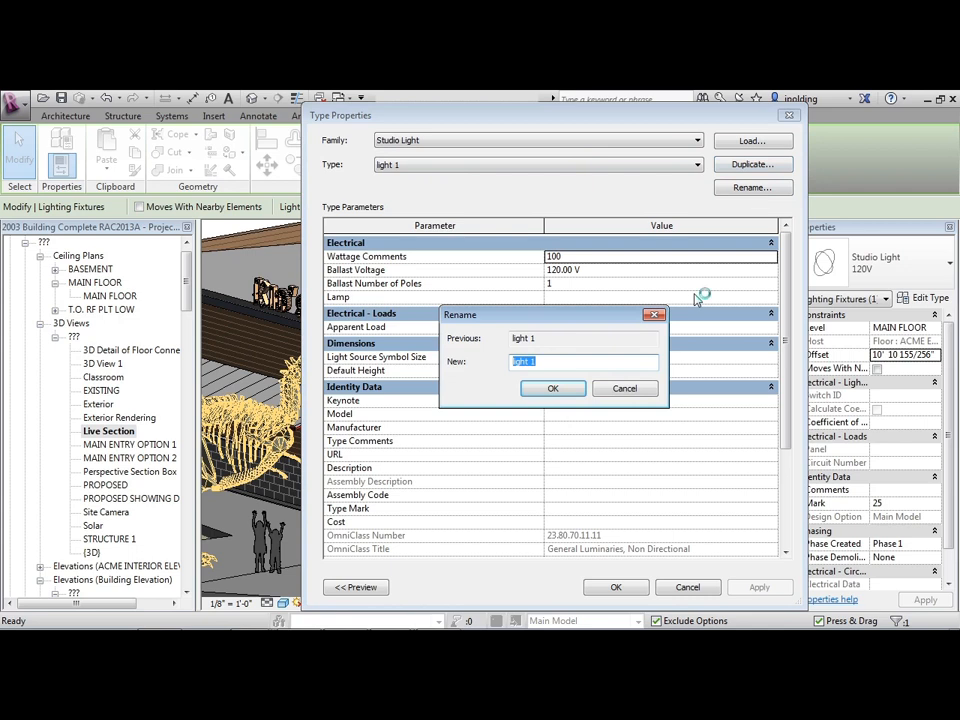
type("ACME LIGHT 1")
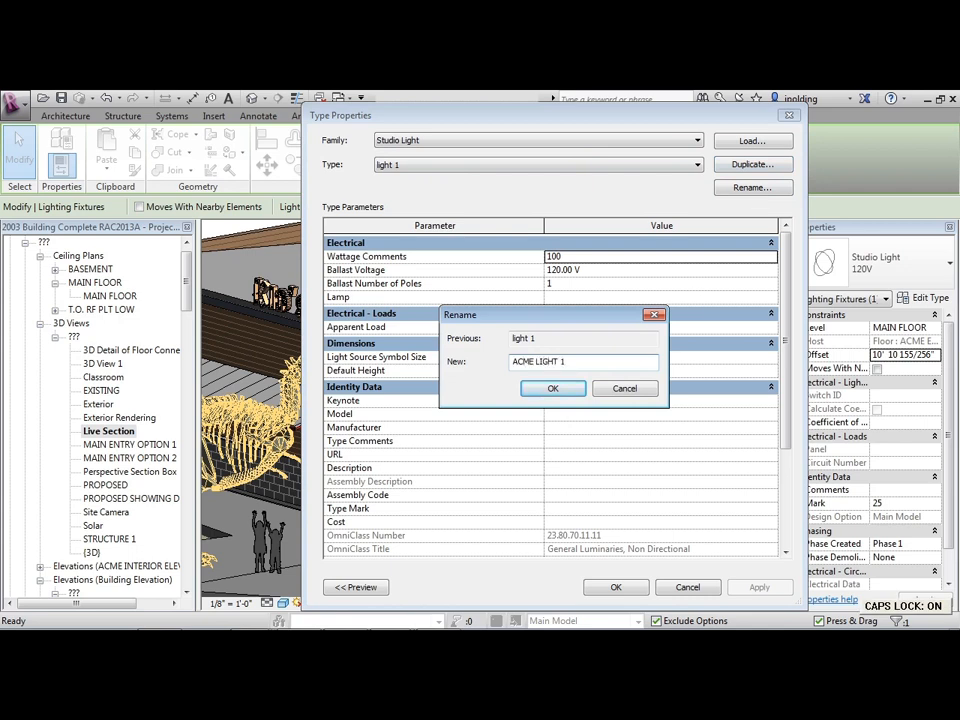
left_click(553, 388)
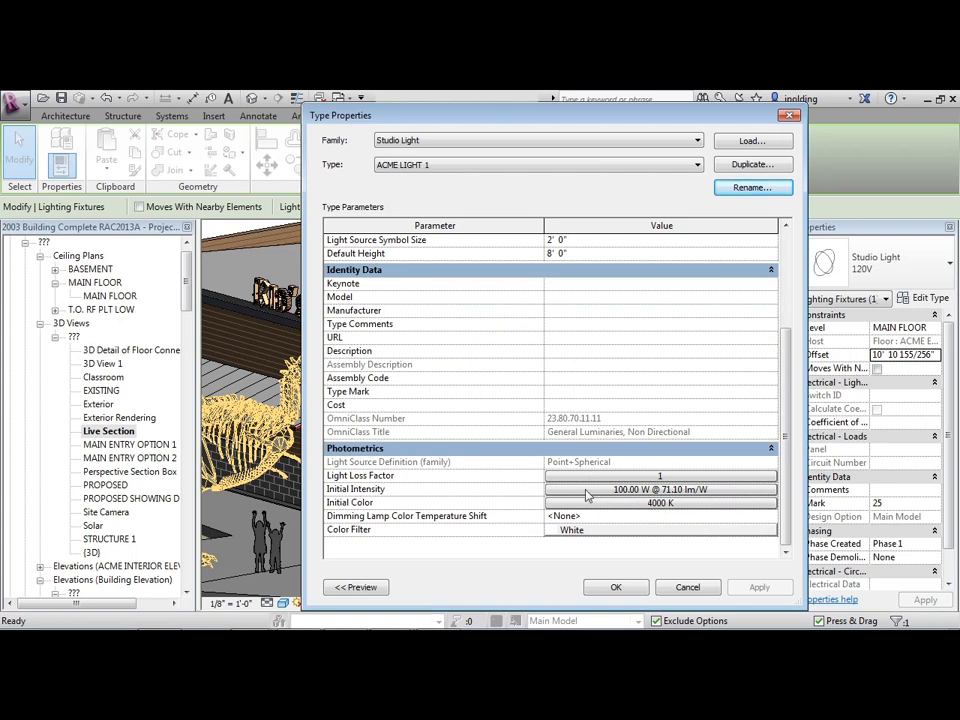
Step: Set ACME LIGHT 1's initial intensity wattage to 500 W and apply the type change
left_click(662, 489)
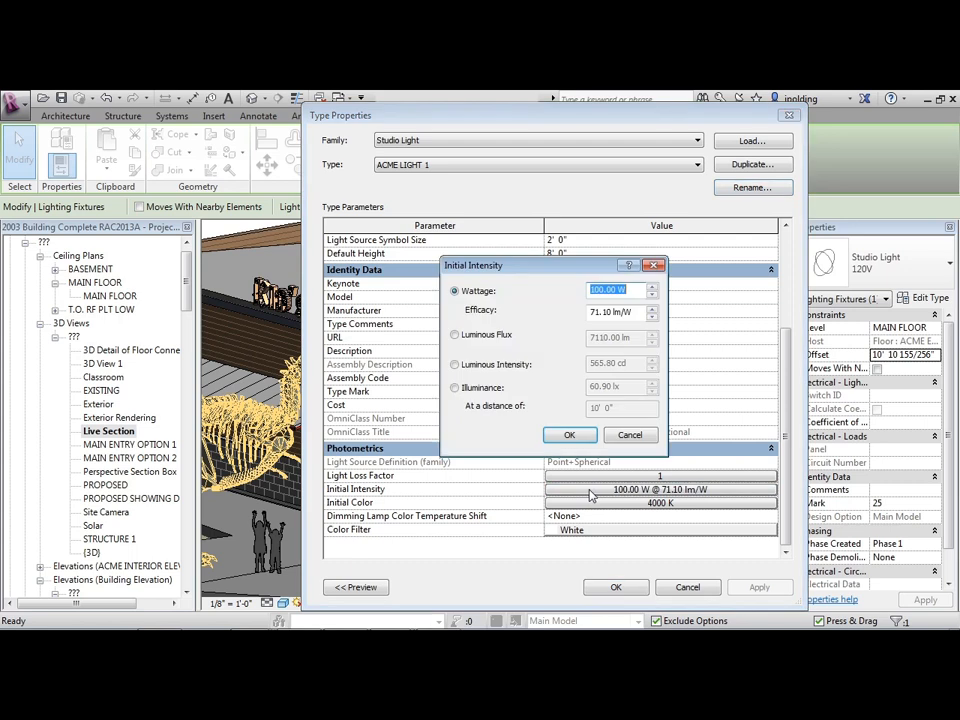
mouse_move(615, 304)
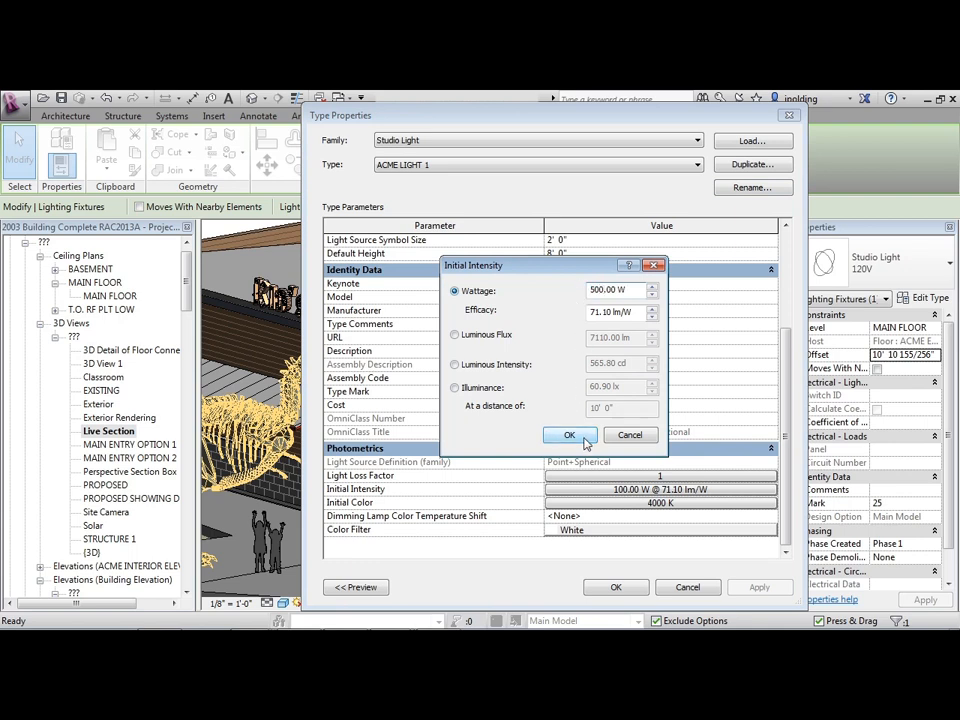
left_click(569, 434)
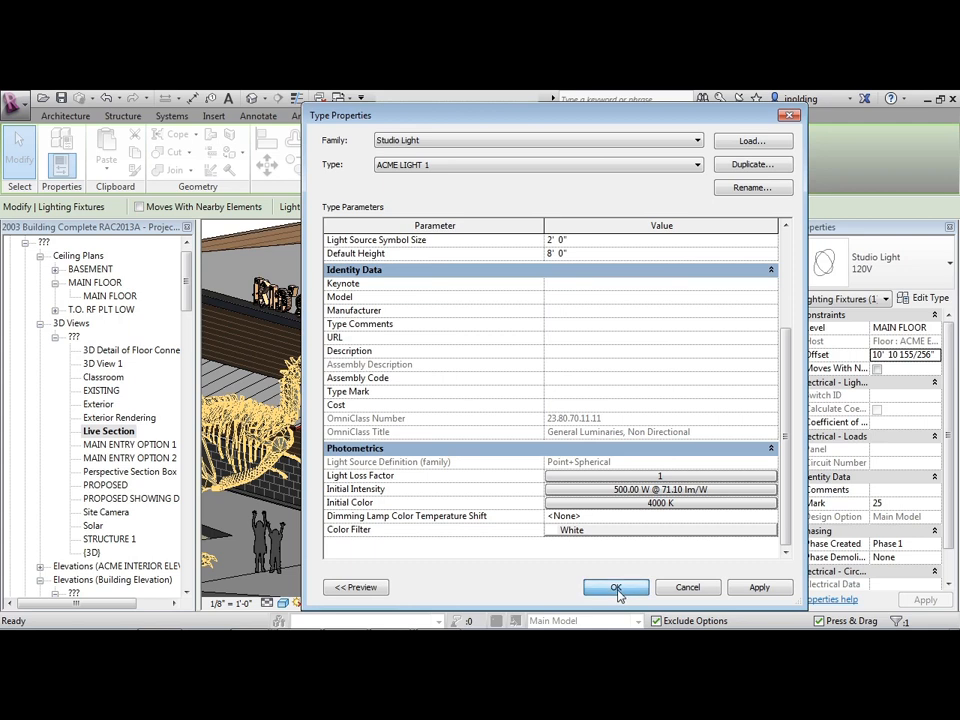
left_click(616, 587)
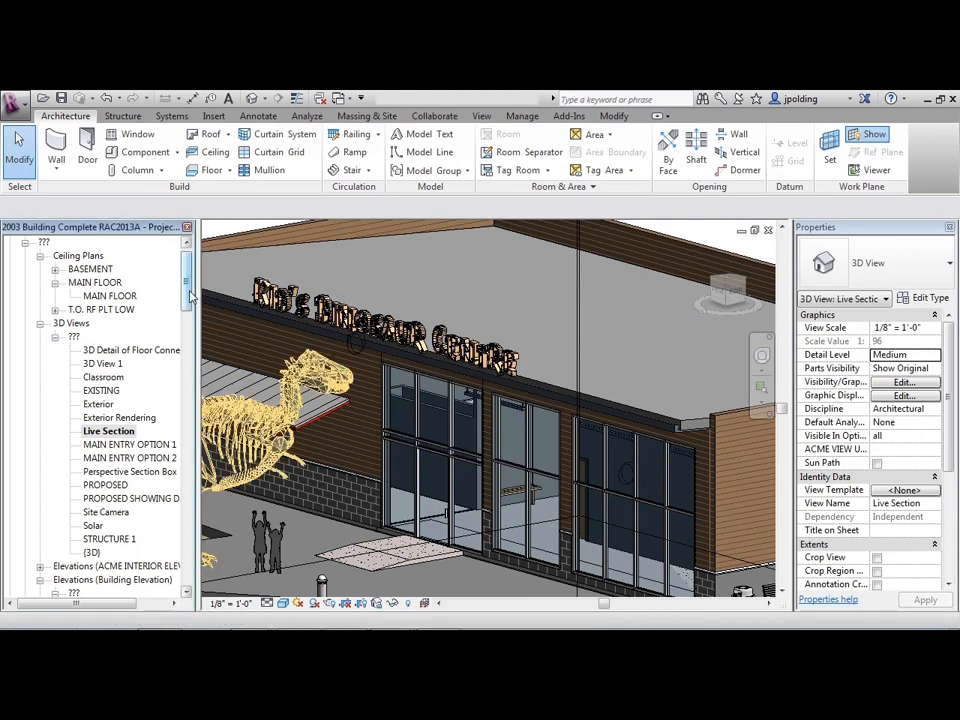
Step: Reopen the FRONT PERSPECTIVE view and bring up its rendering dialog
scroll("down", 3)
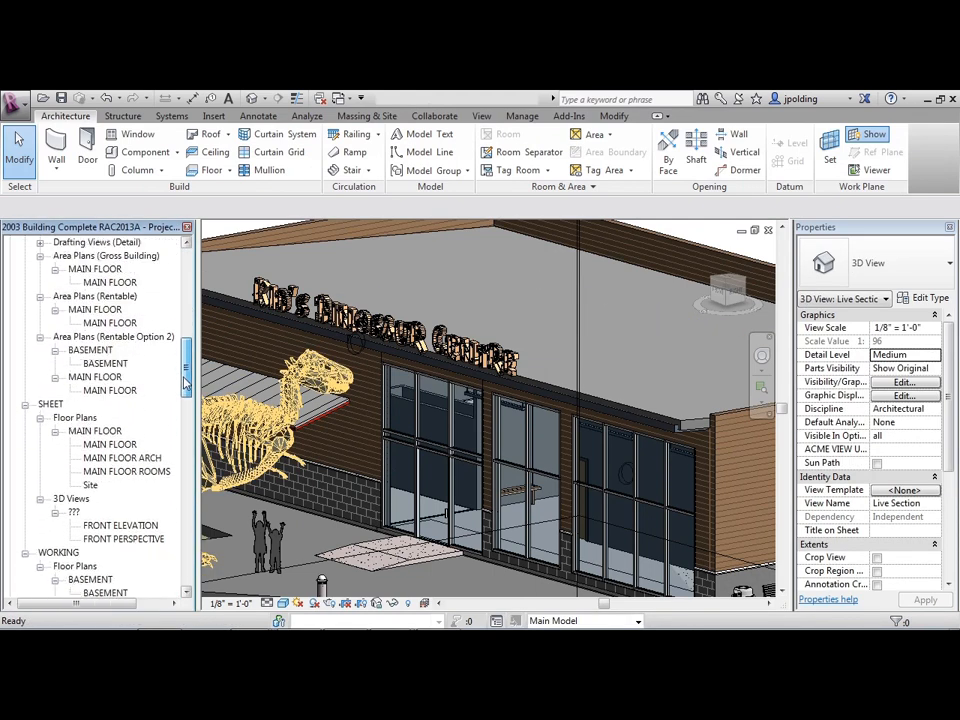
scroll("down", 3)
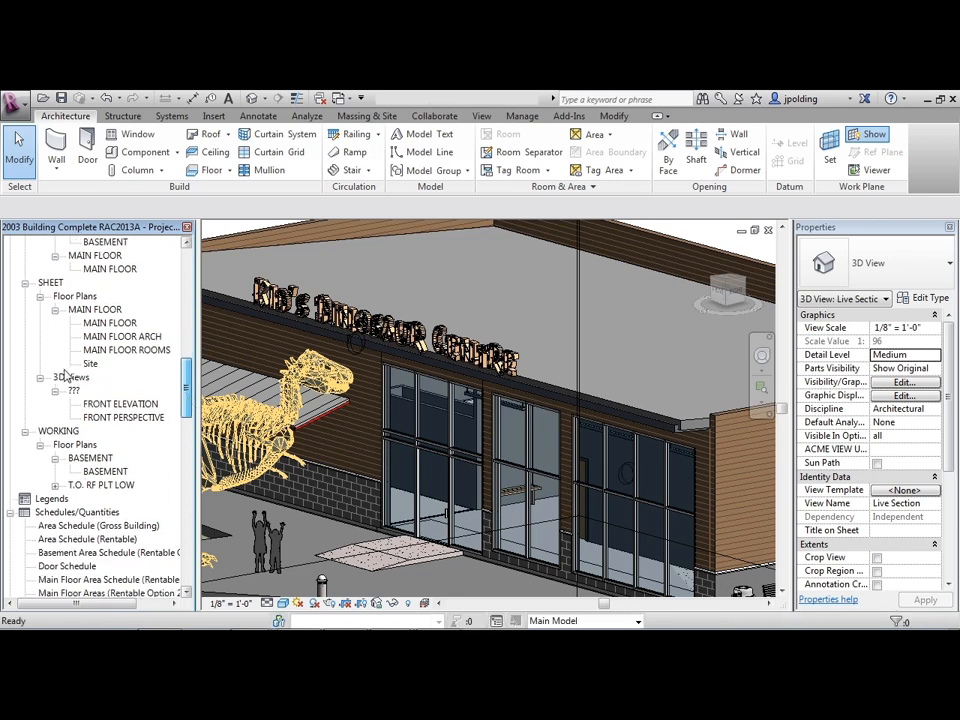
double_click(127, 417)
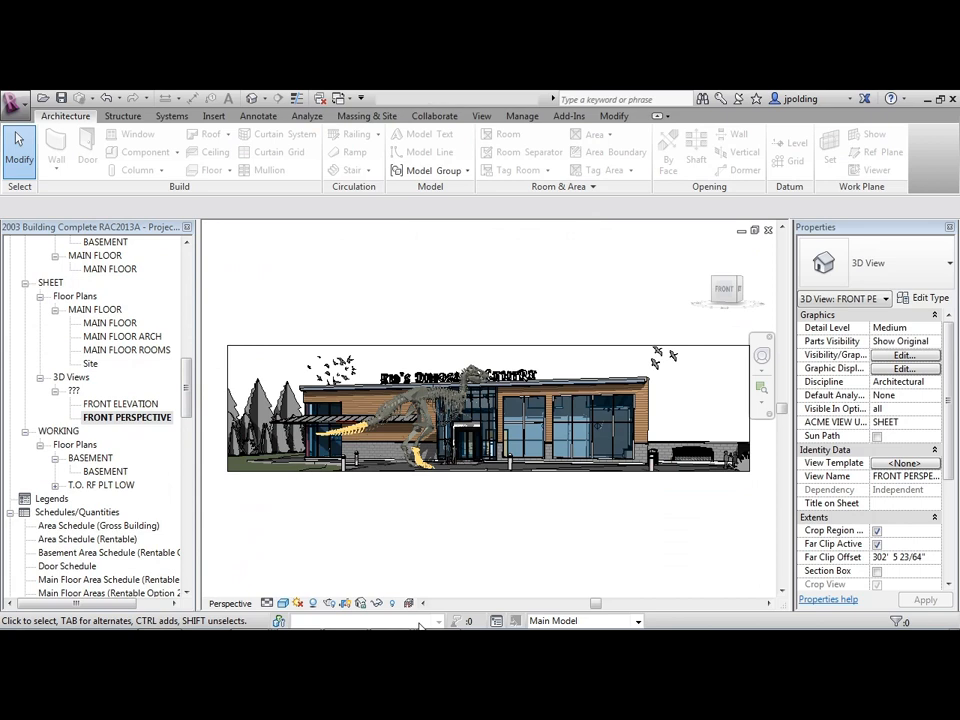
left_click(329, 603)
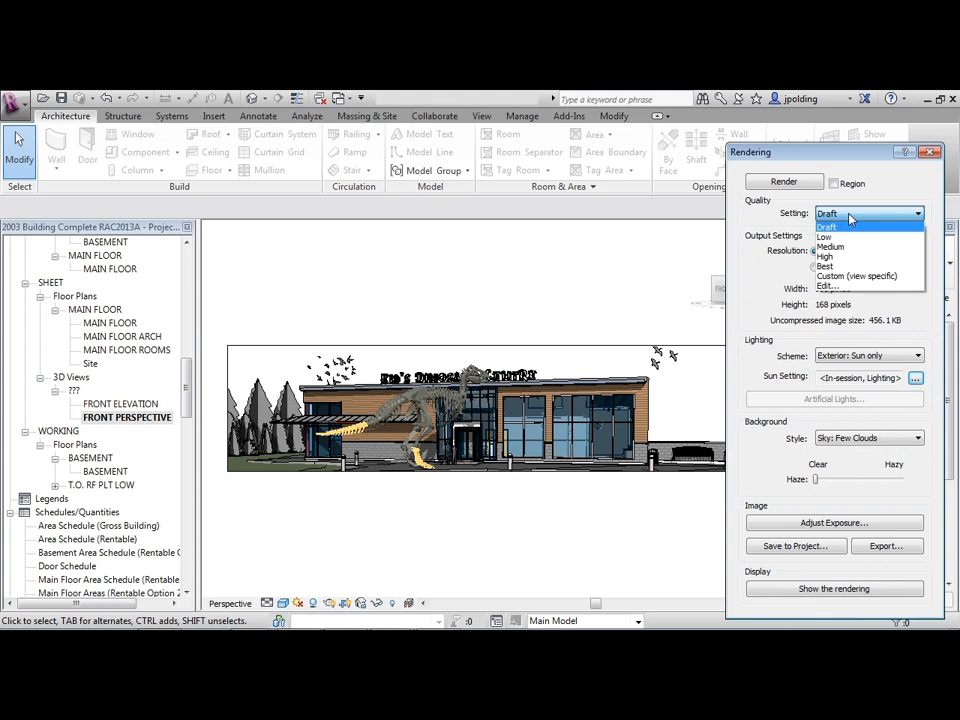
Step: Render at Medium quality with Exterior: Artificial only, and save the image to the project
left_click(830, 247)
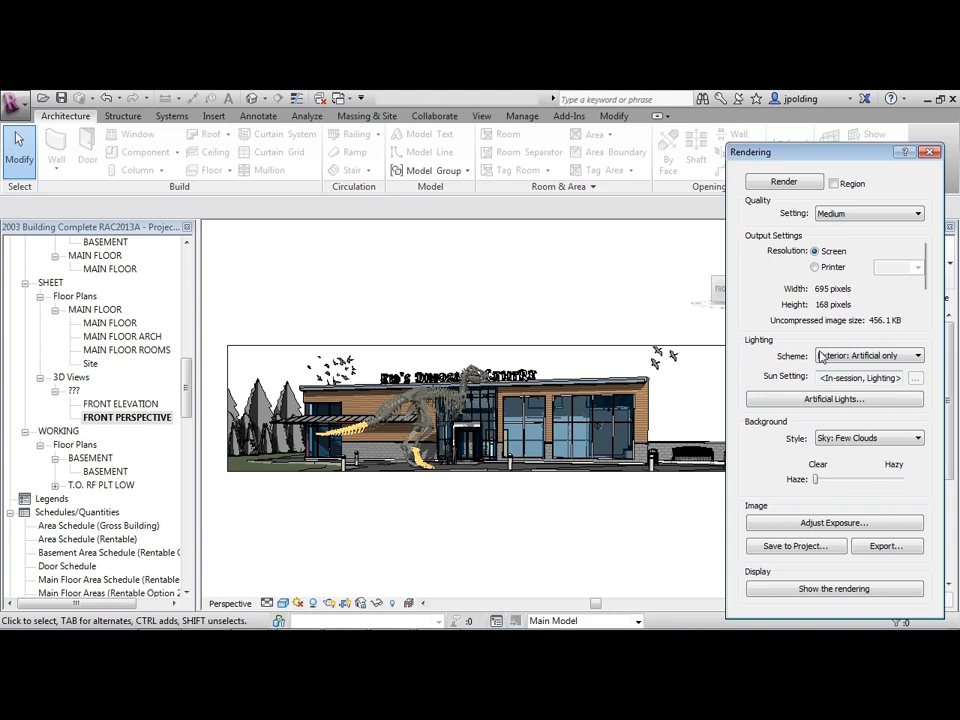
left_click(784, 182)
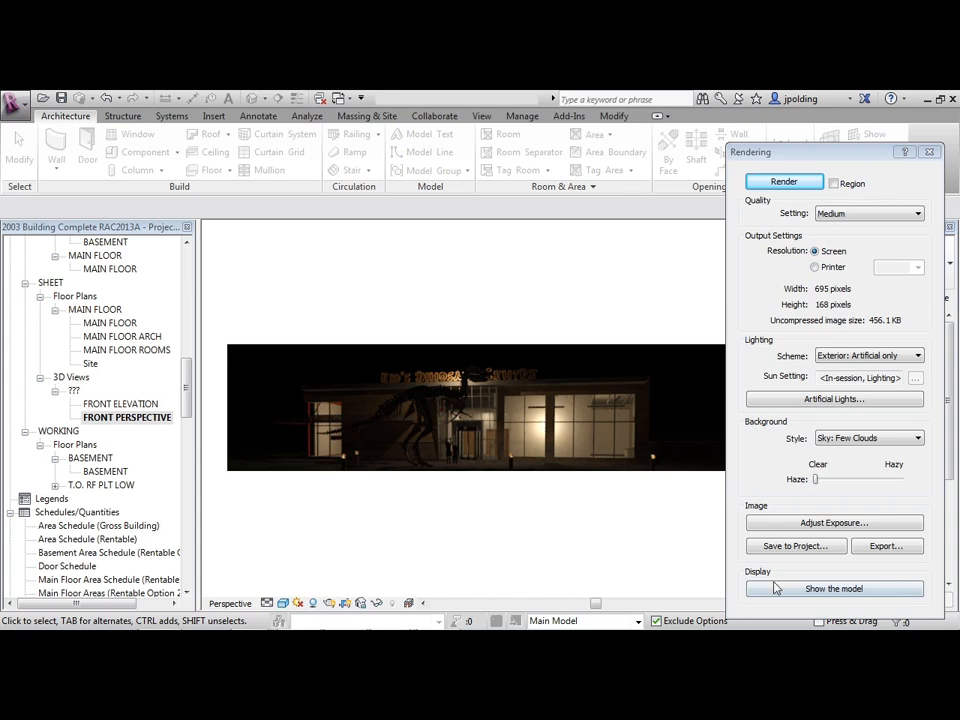
left_click(795, 546)
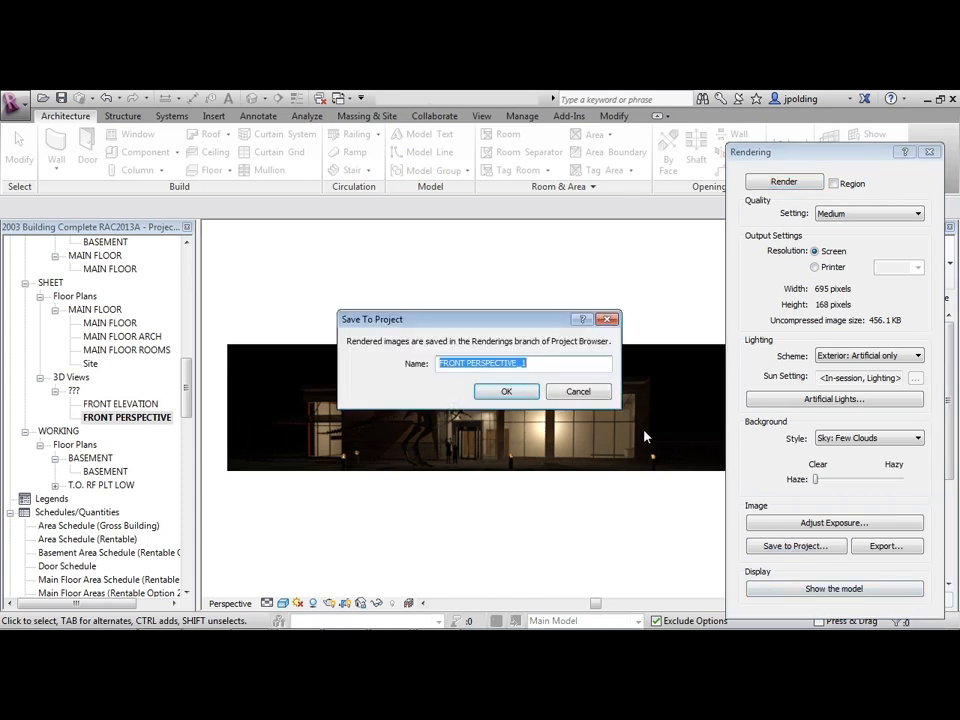
left_click(506, 391)
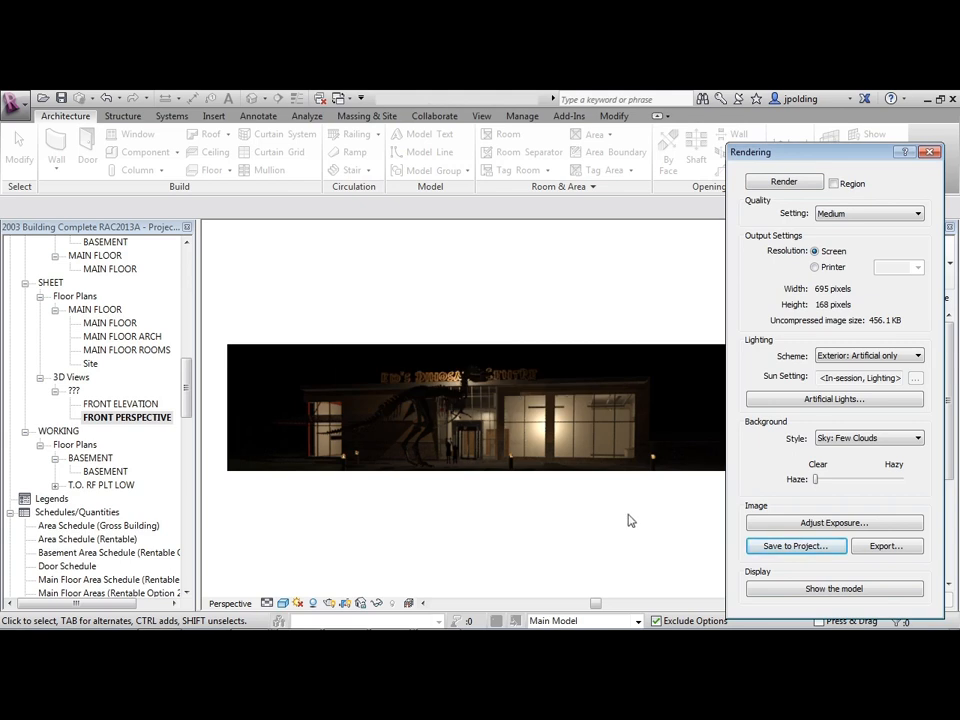
mouse_move(635, 510)
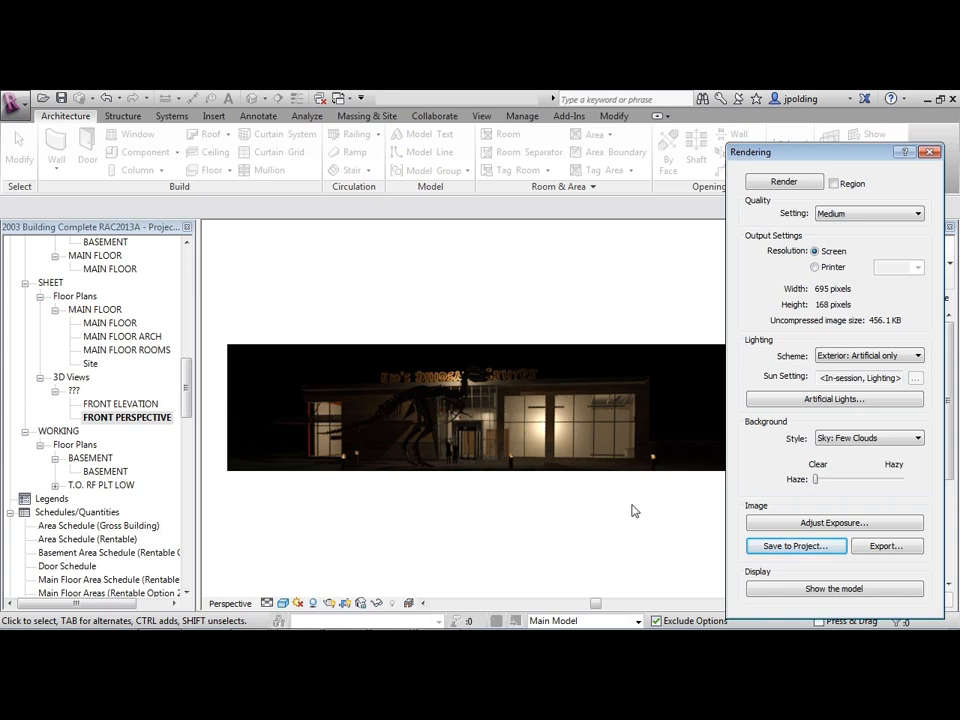
mouse_move(651, 504)
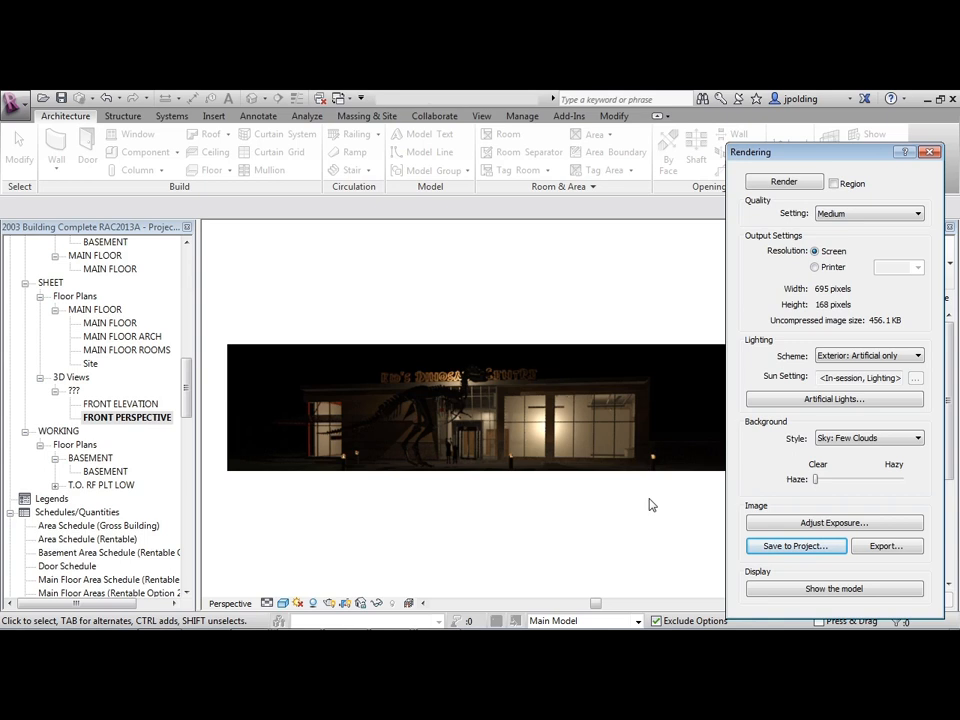
mouse_move(805, 447)
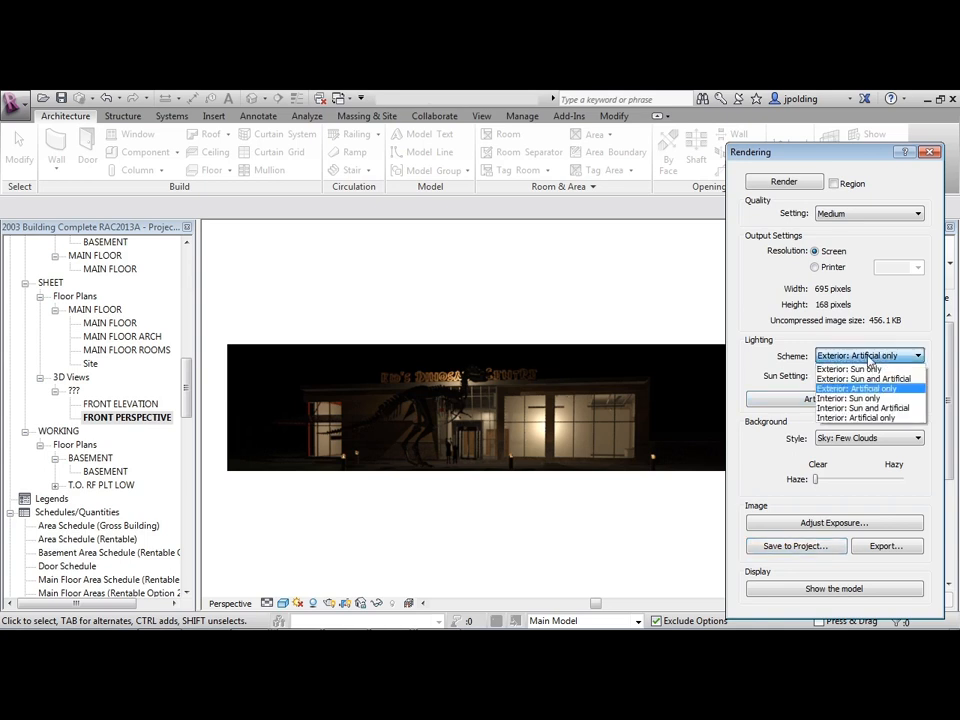
Step: Re-render with Exterior: Sun and Artificial, a still 8:00 PM sun, and no ground plane
left_click(860, 395)
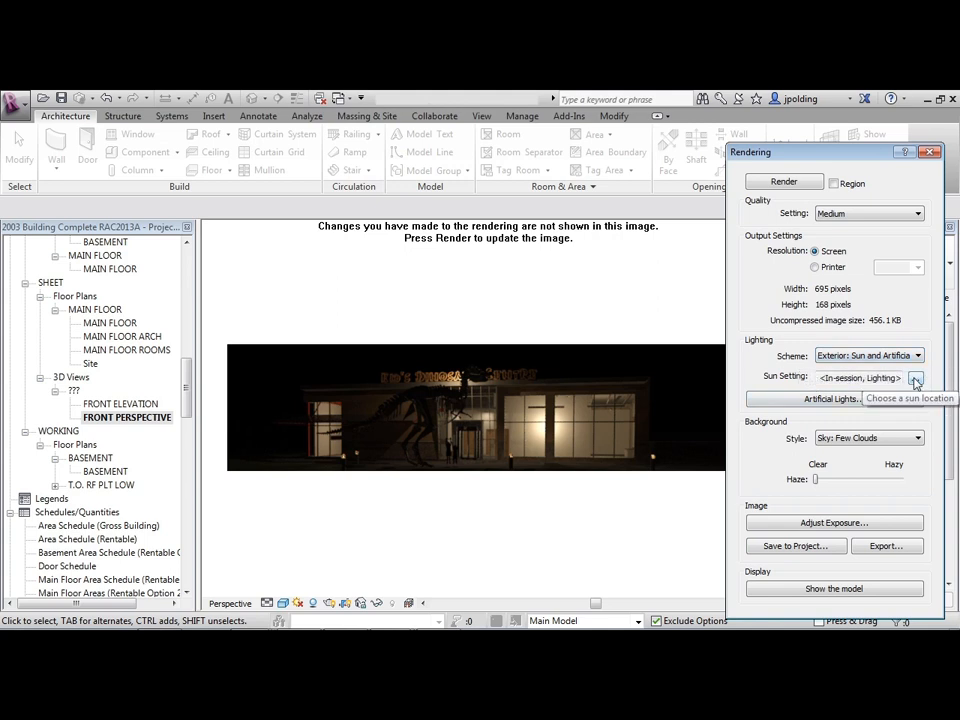
left_click(916, 379)
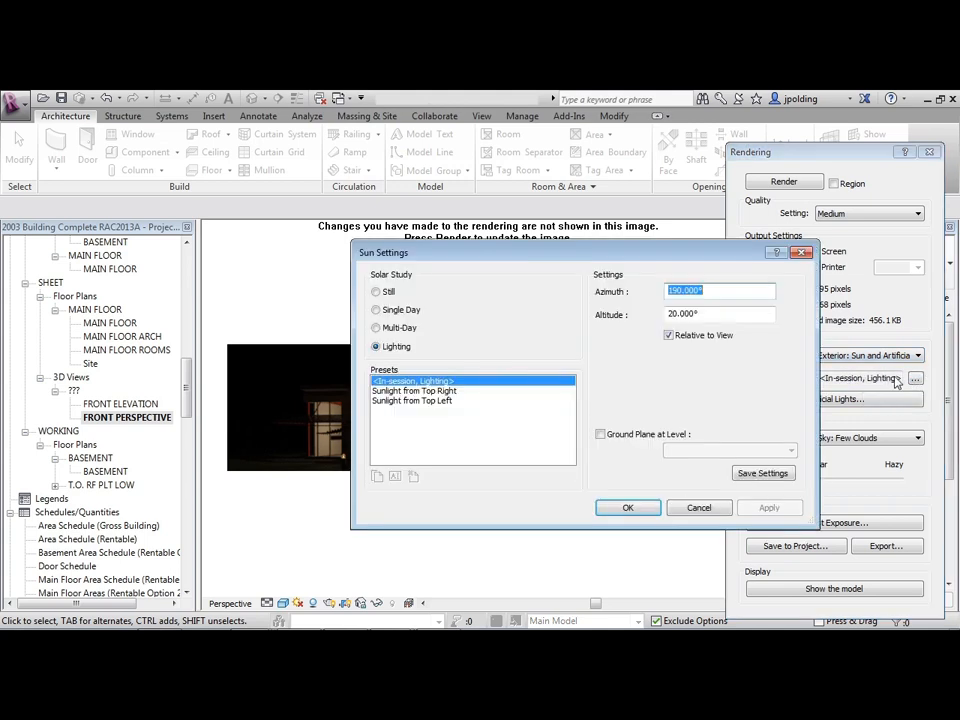
left_click(376, 291)
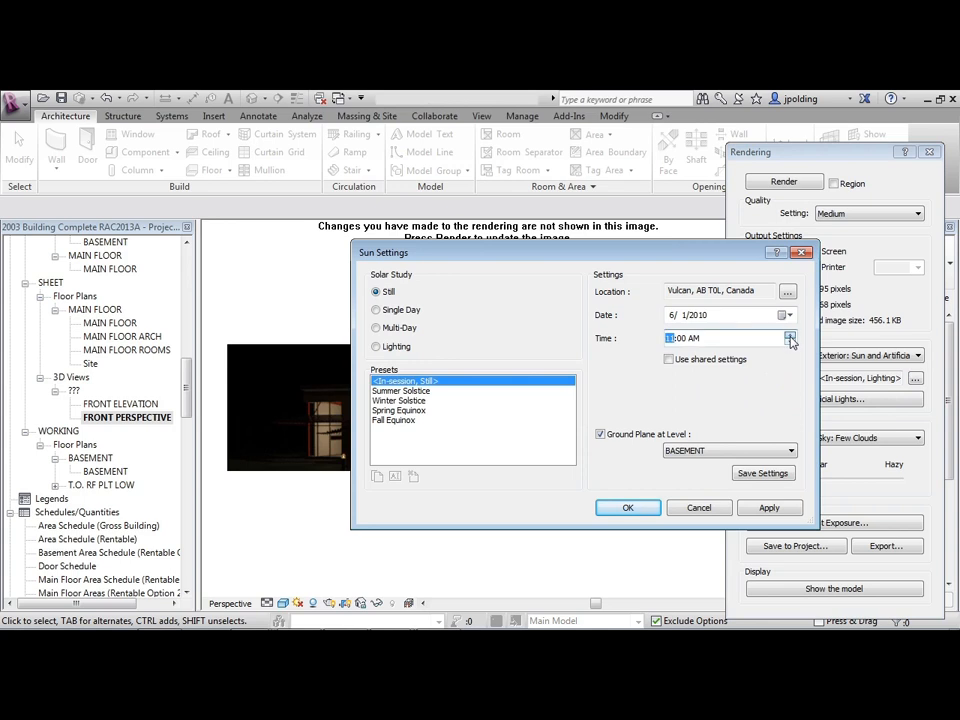
left_click(789, 334)
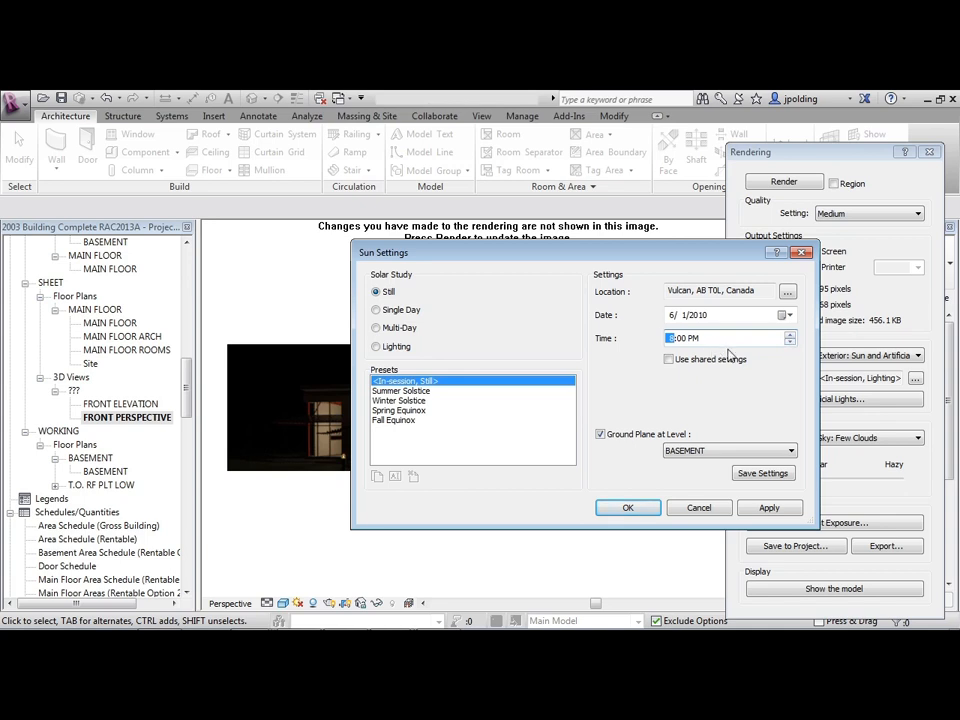
left_click(600, 434)
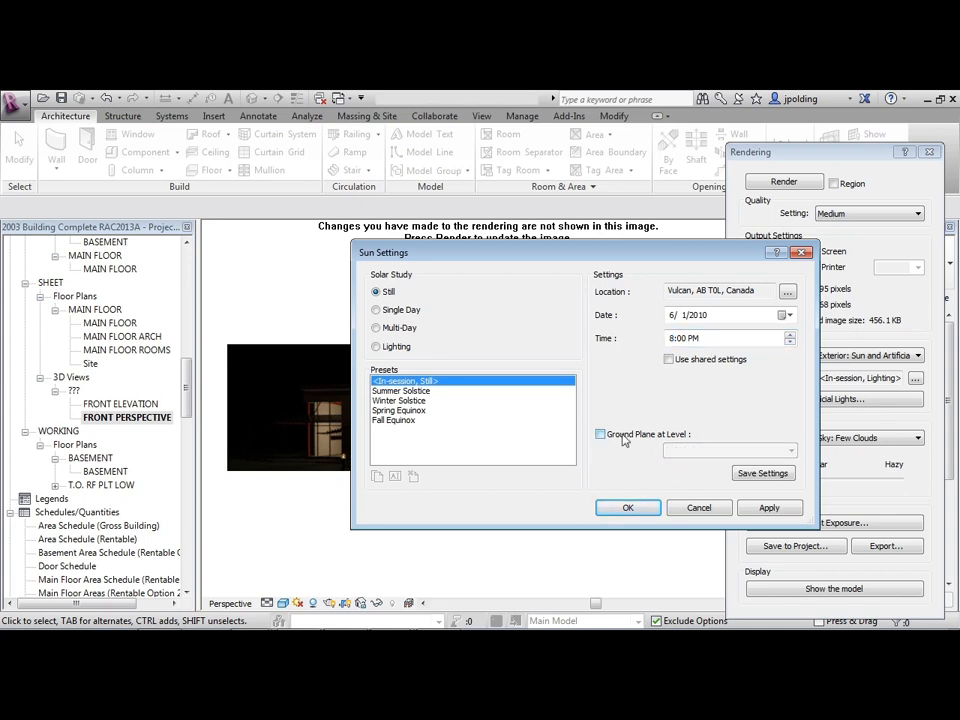
left_click(627, 507)
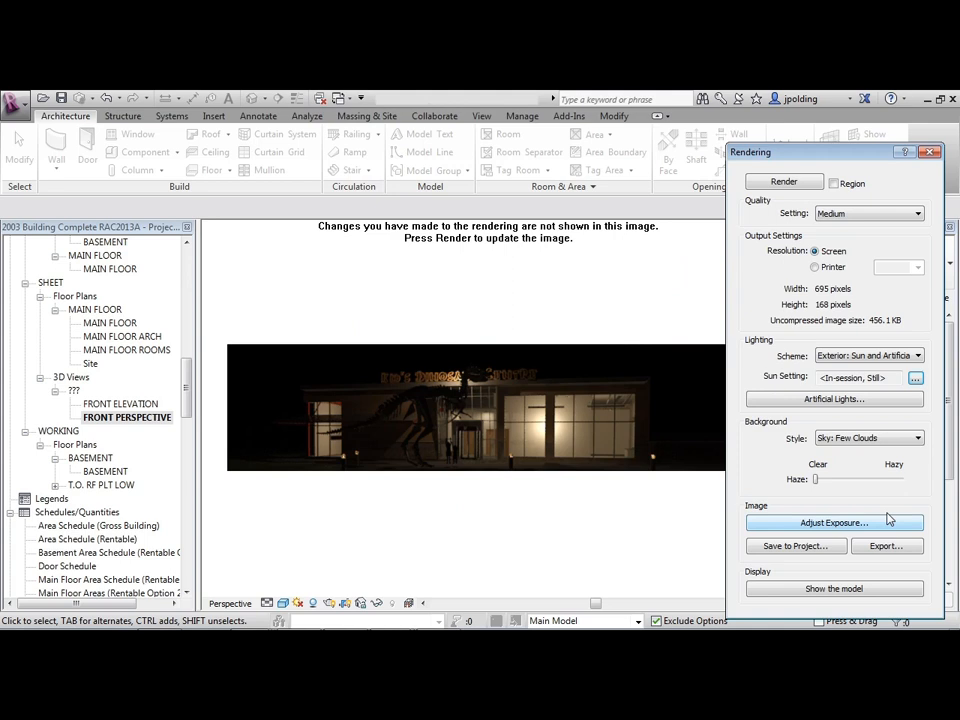
mouse_move(784, 182)
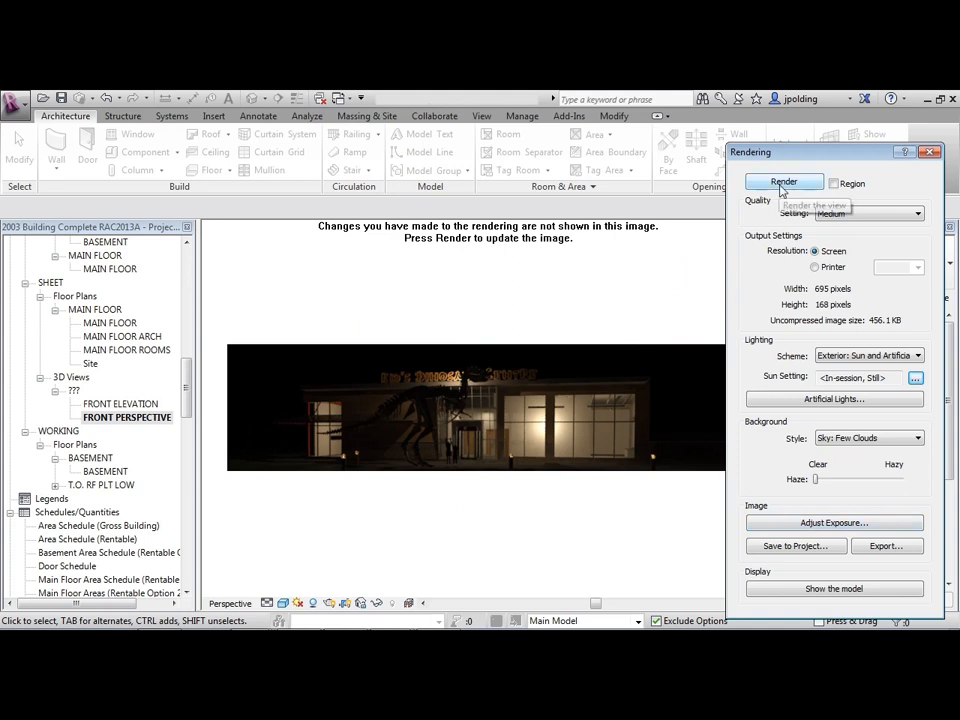
left_click(783, 182)
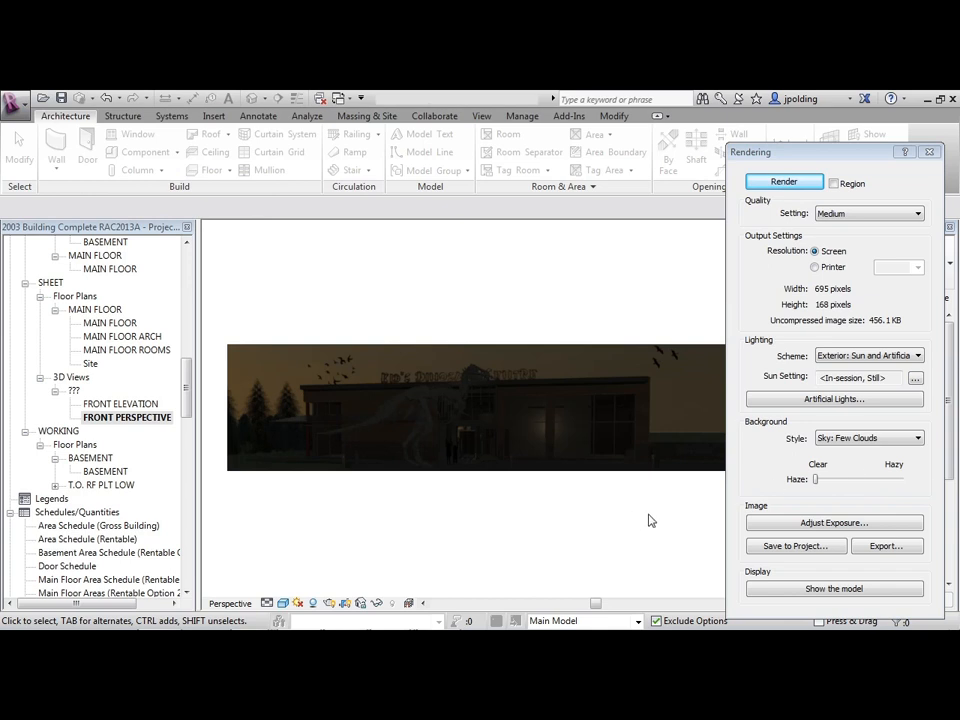
mouse_move(579, 466)
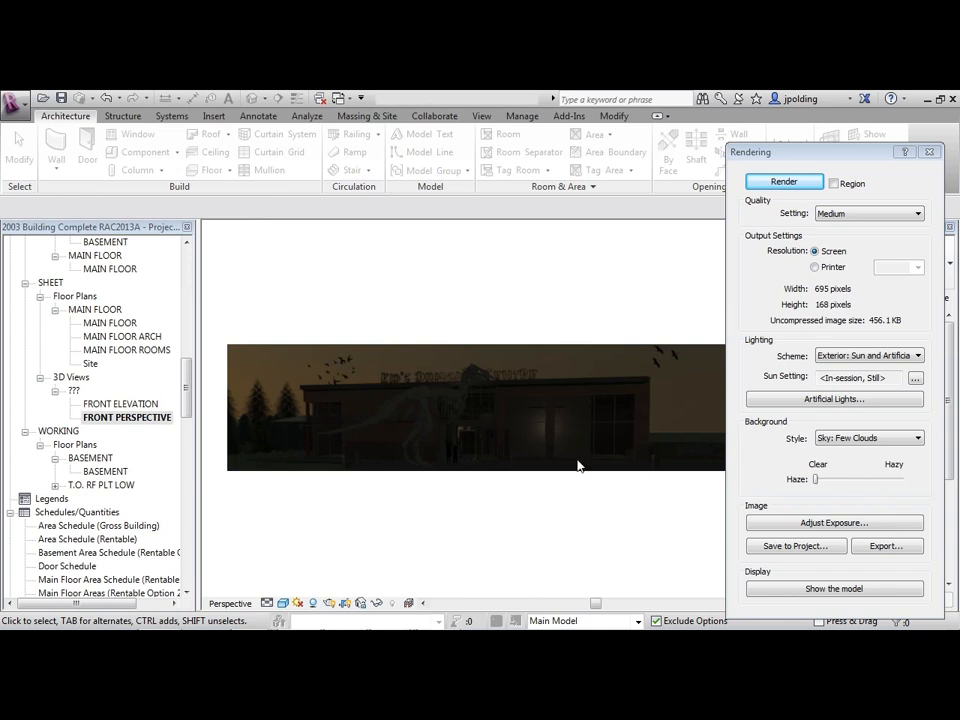
mouse_move(834, 522)
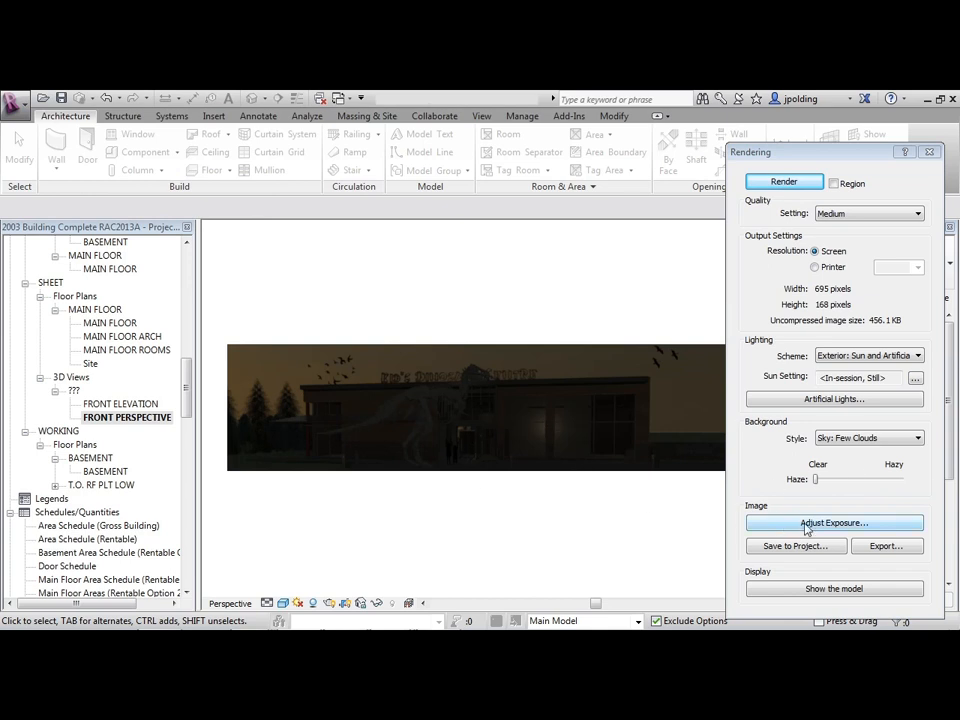
Step: Adjust exposure to 10.1, mid tones 0.76, saturation 1.17, then close rendering settings
left_click(834, 522)
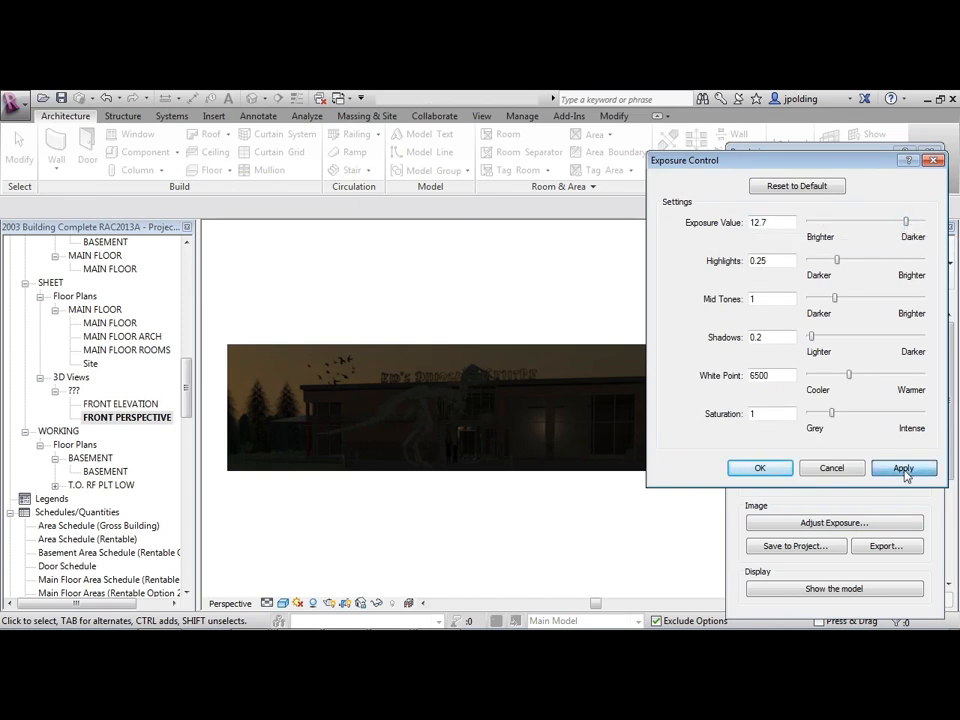
left_click(903, 468)
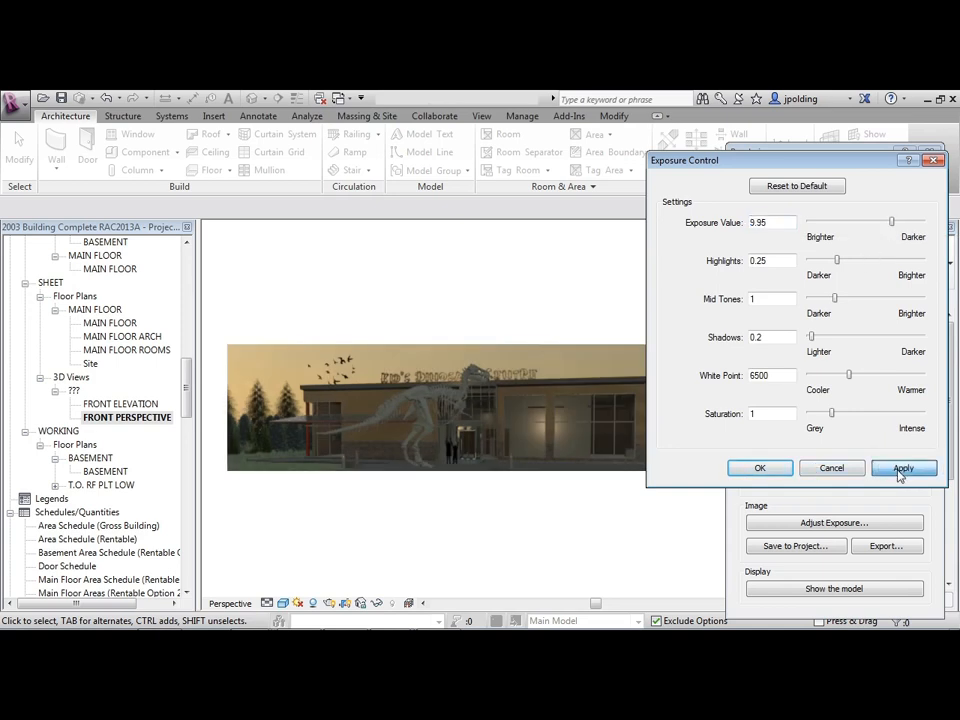
left_click(904, 467)
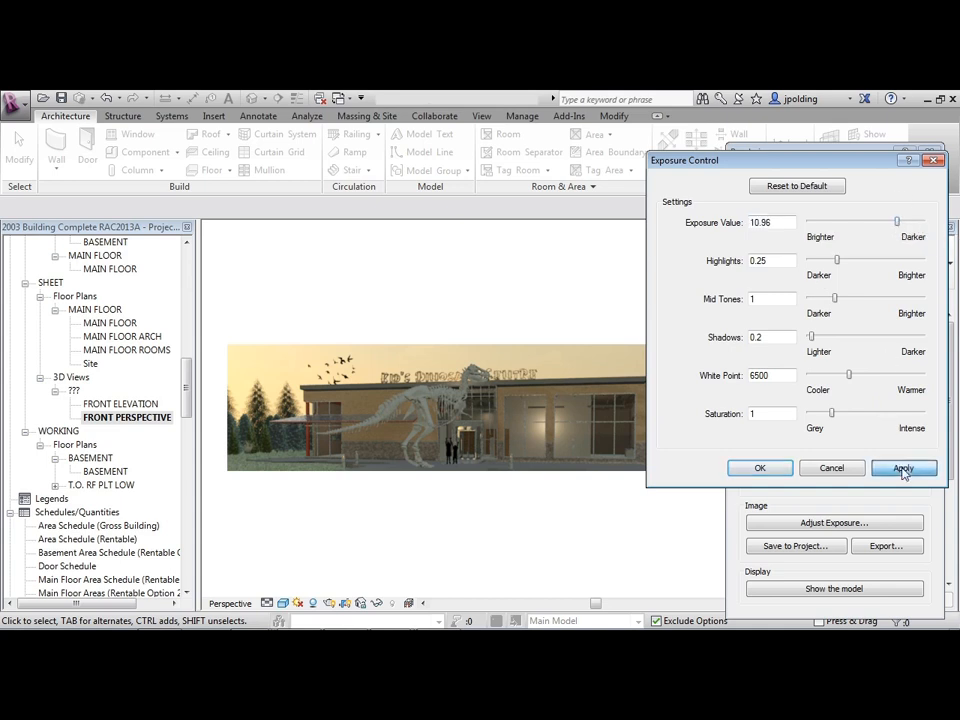
left_click(904, 467)
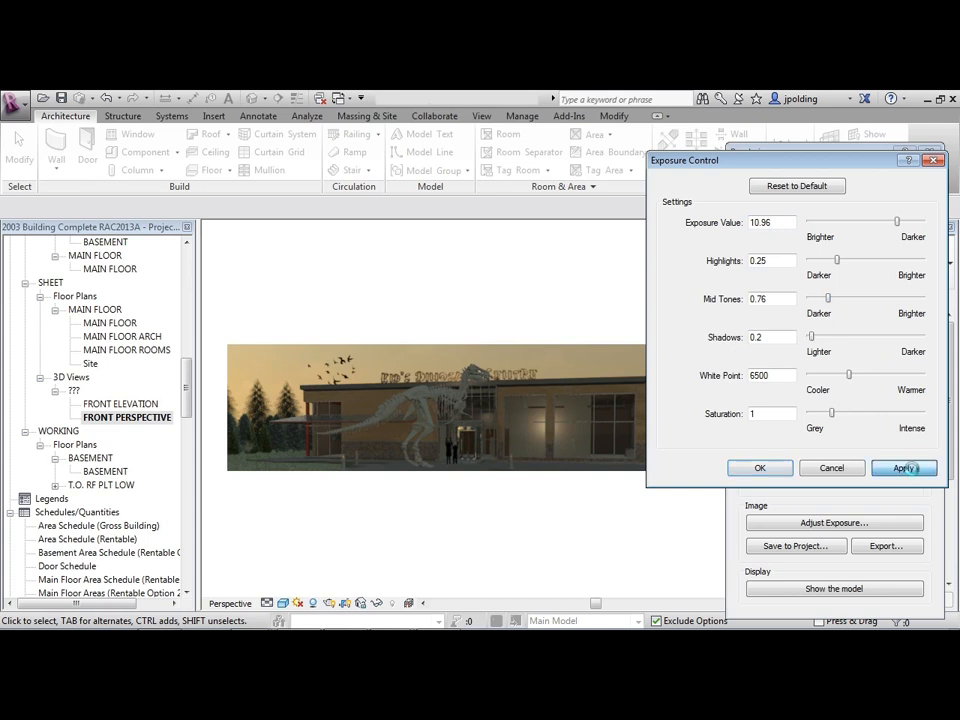
left_click(905, 467)
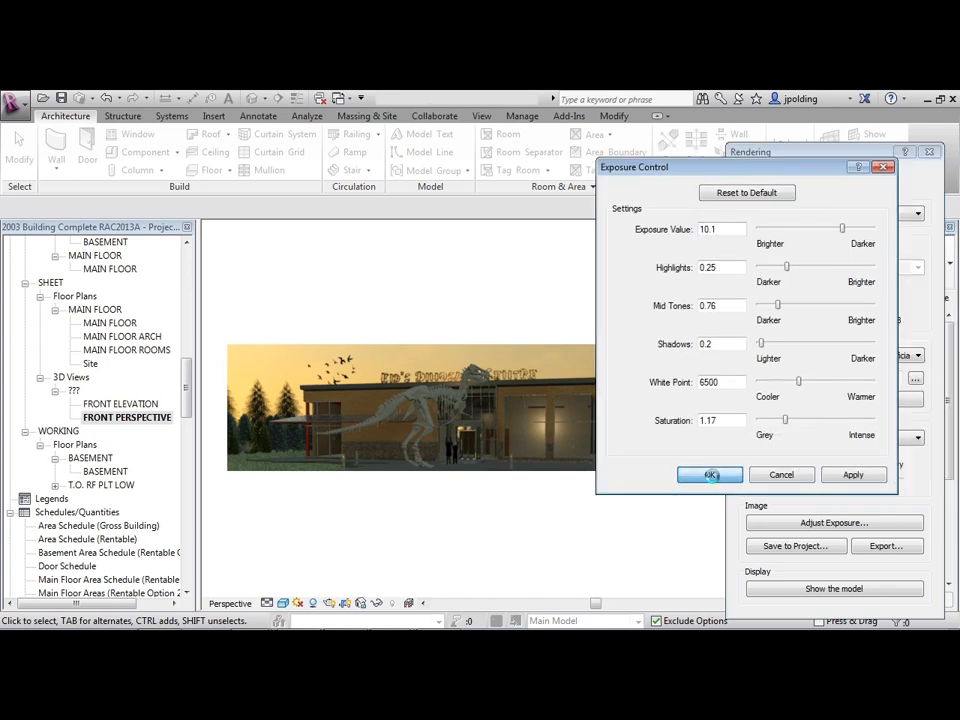
left_click(709, 474)
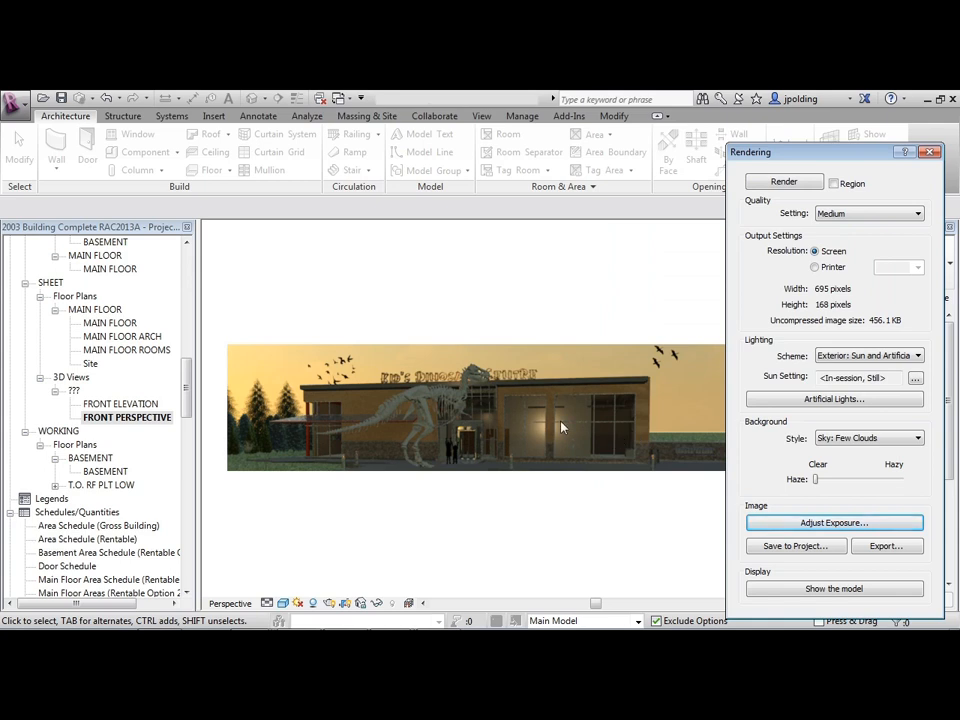
mouse_move(618, 435)
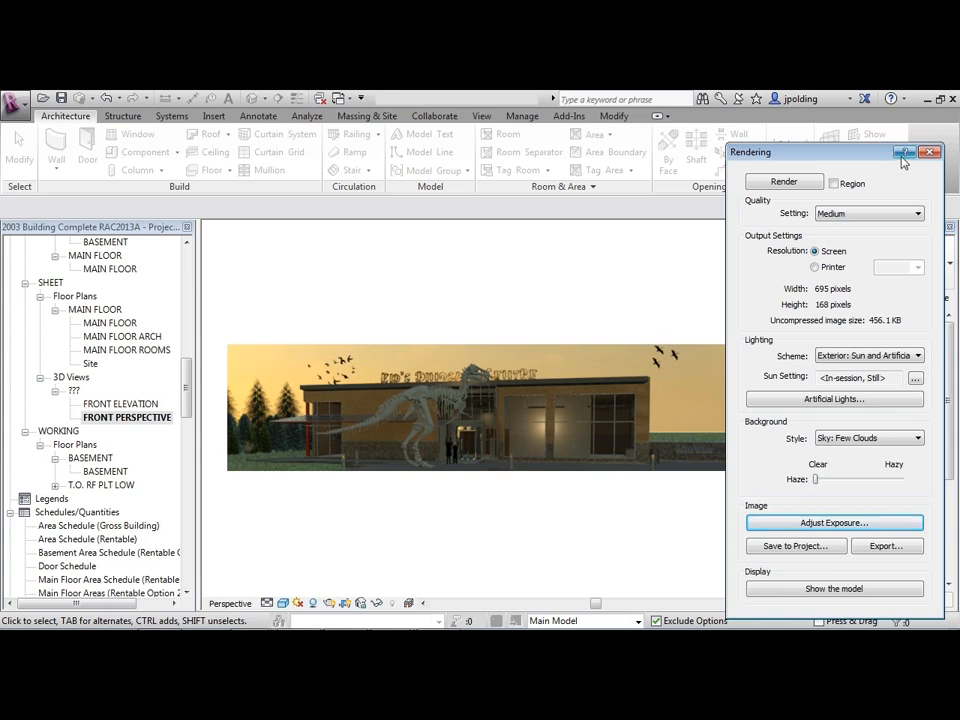
left_click(954, 152)
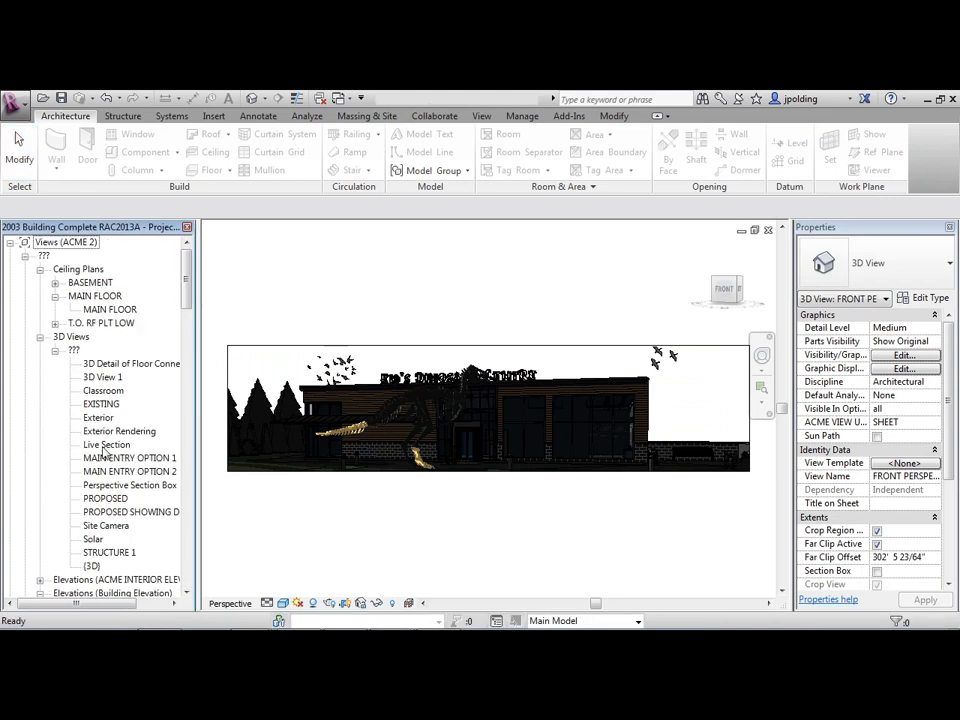
Step: Open Live Section, switch to a wireframe visual style, and select the floor edge
double_click(107, 444)
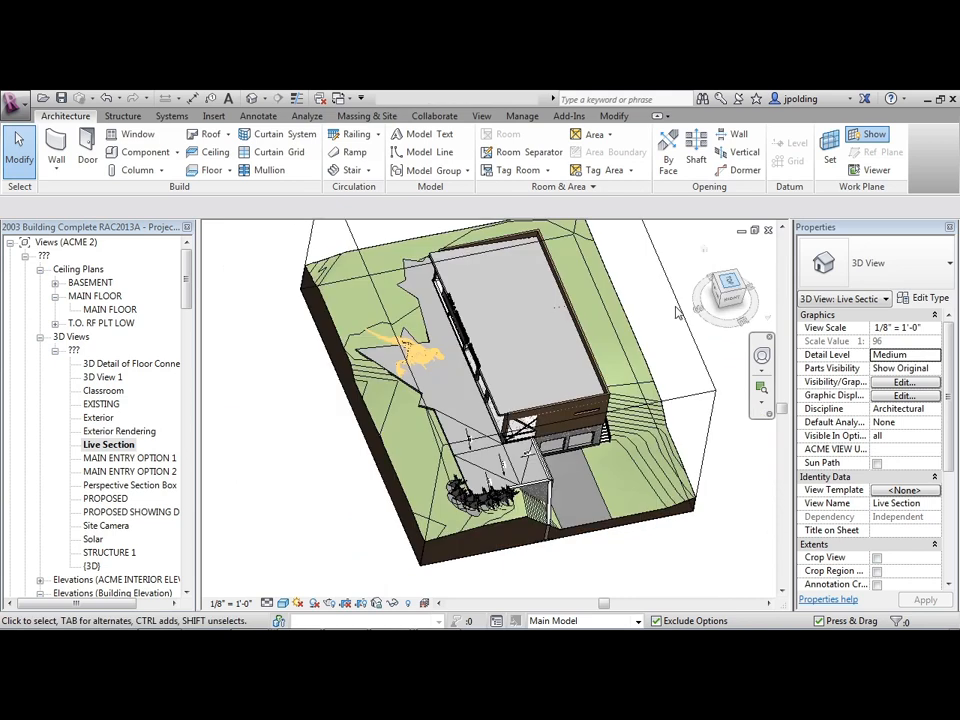
left_click(268, 603)
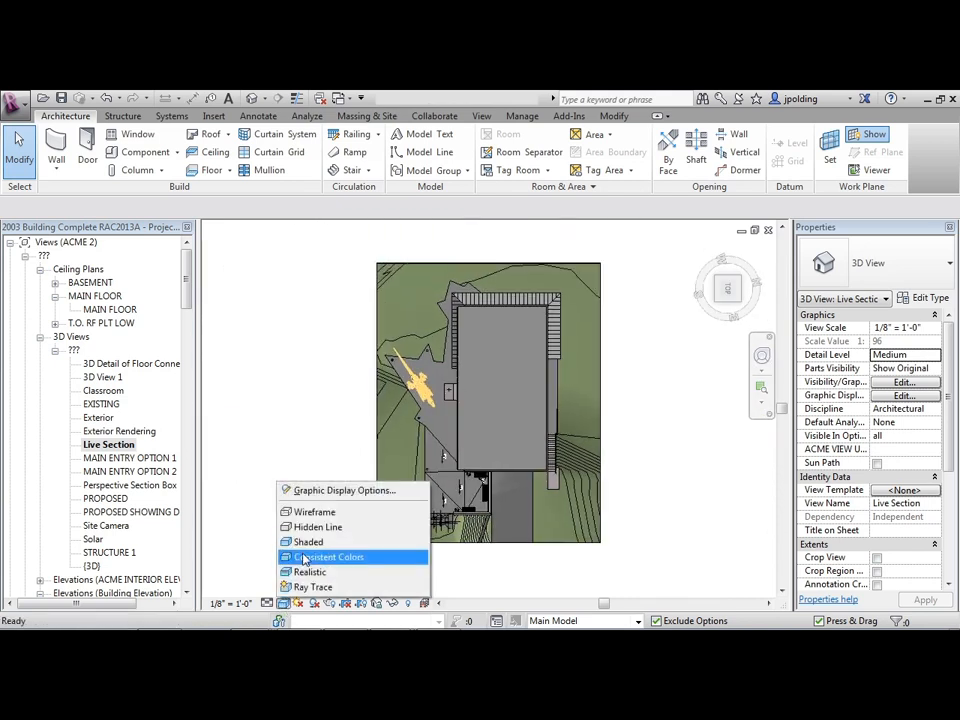
left_click(328, 556)
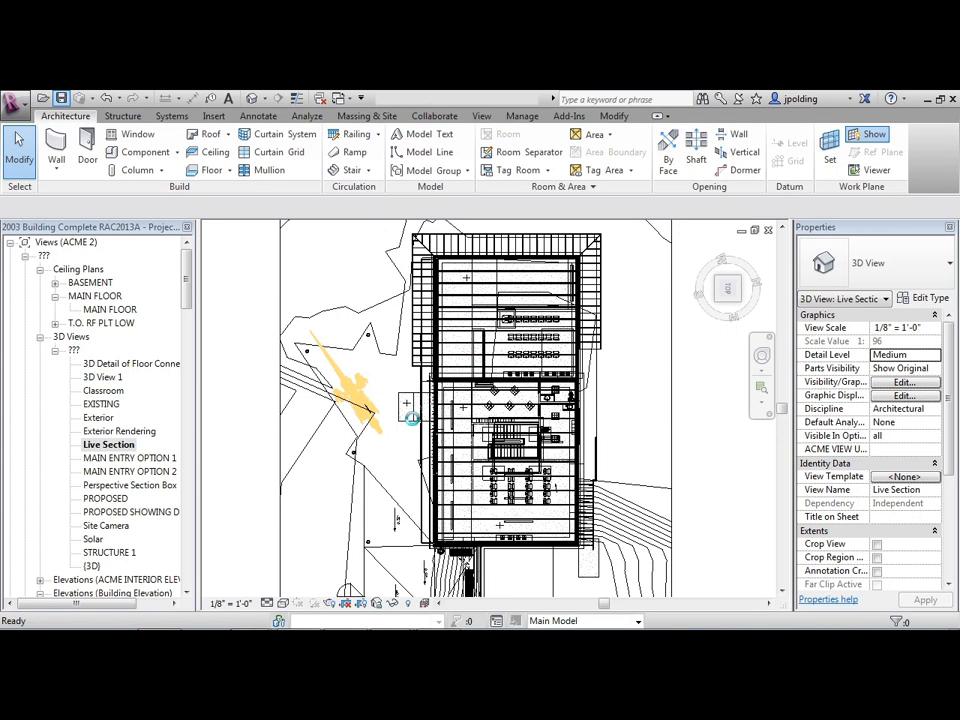
left_click(404, 404)
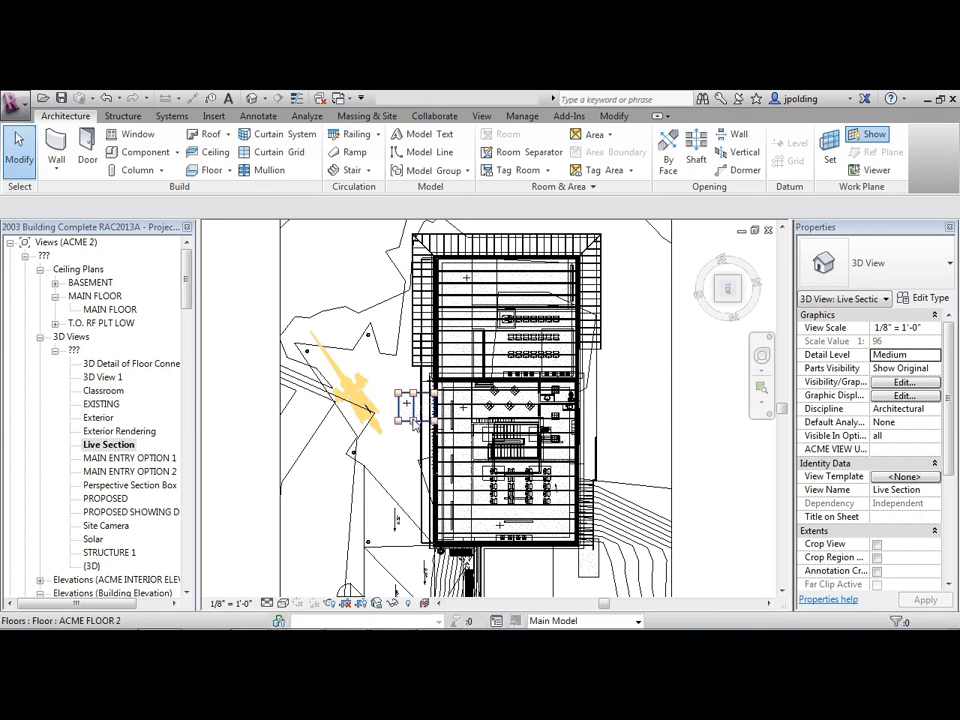